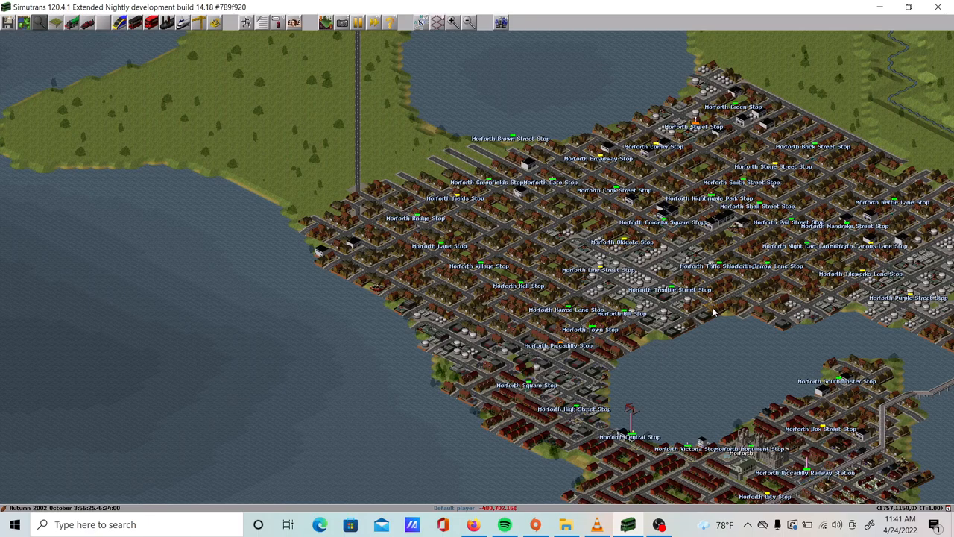
mouse_move(518, 268)
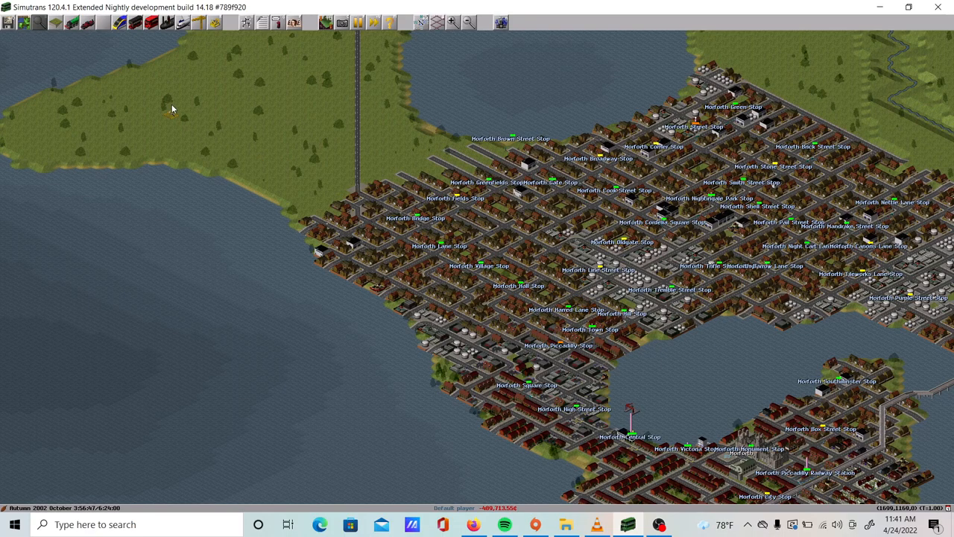
mouse_move(583, 255)
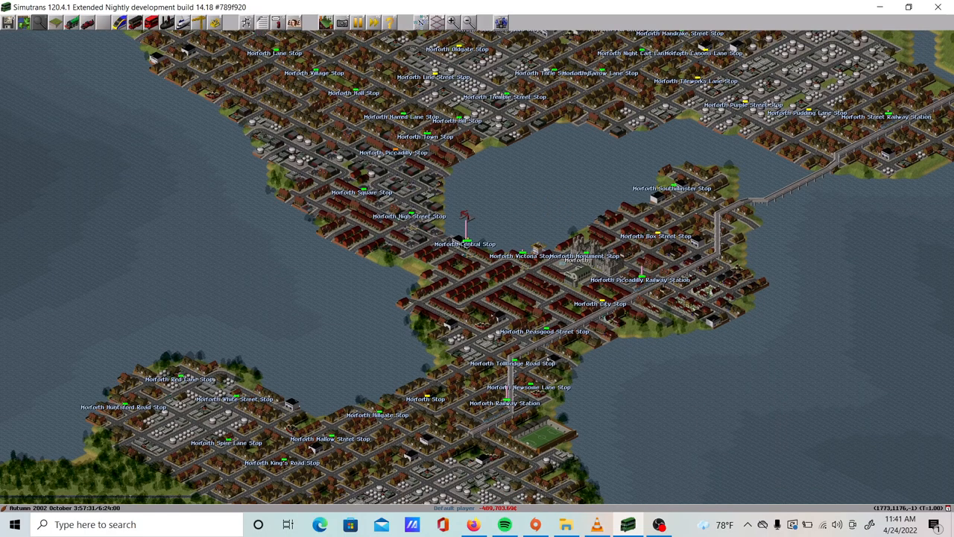
Jump the view to Trowvale from the minimap and zoom out over the town
scroll("down", 3)
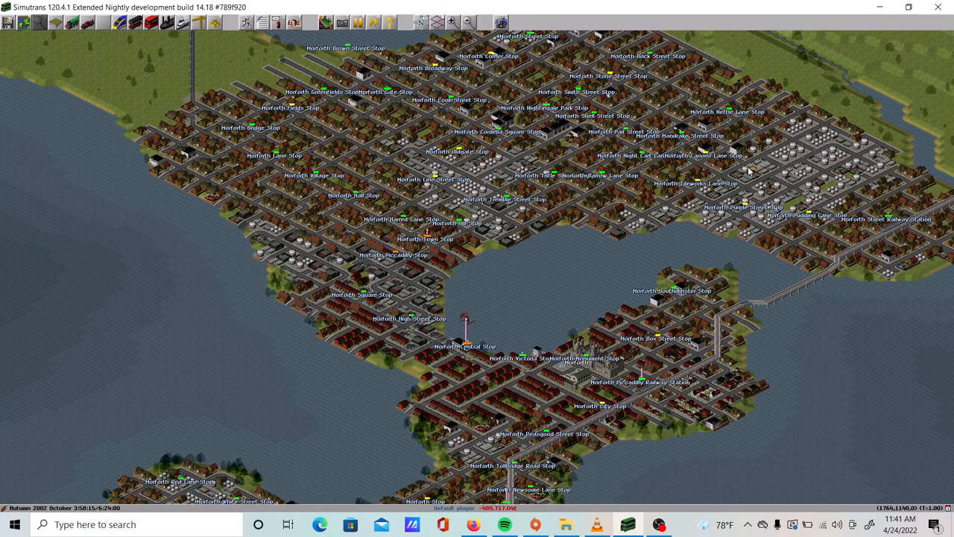
mouse_move(589, 287)
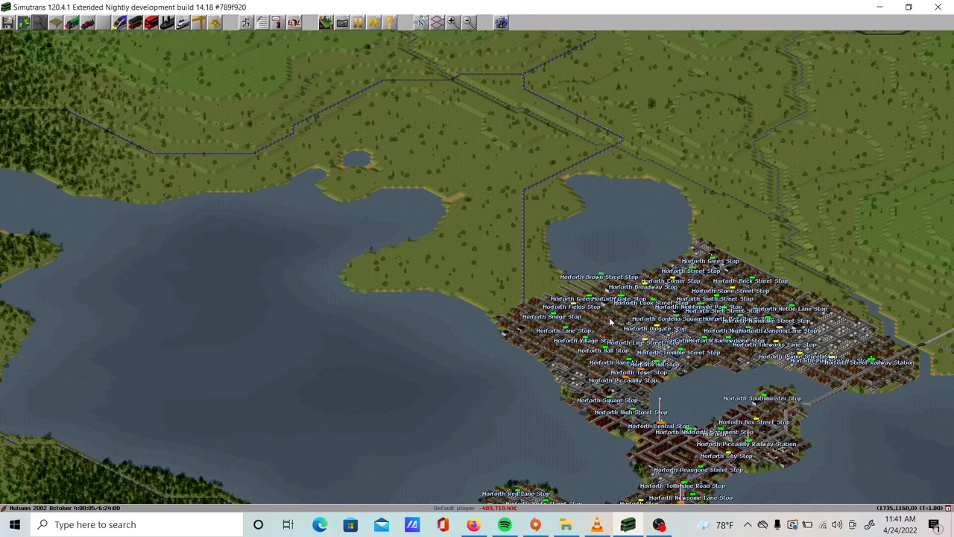
scroll("down", 3)
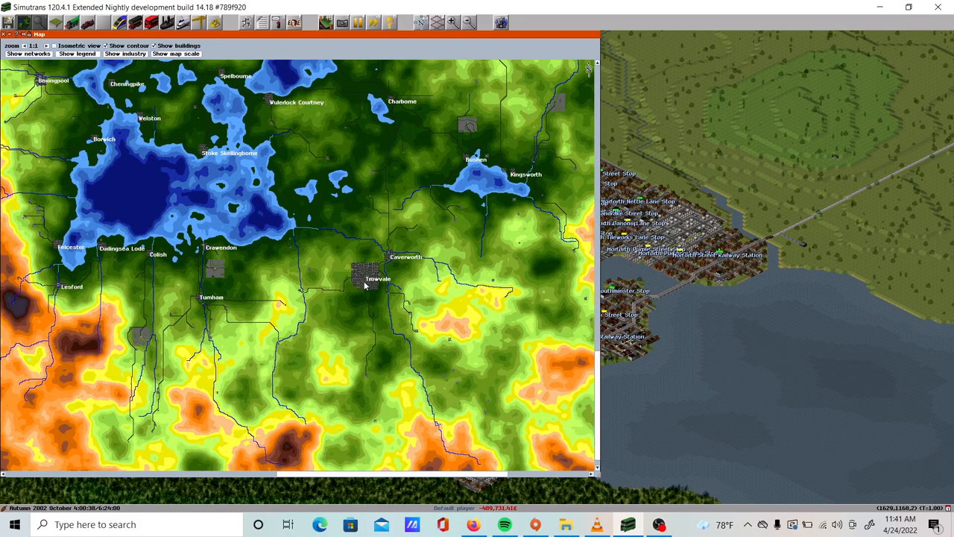
left_click(7, 34)
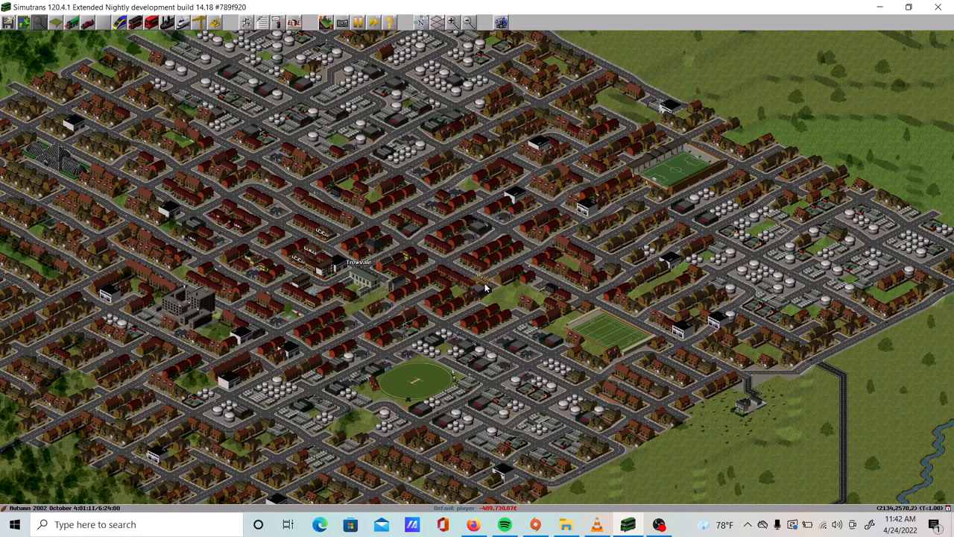
mouse_move(468, 275)
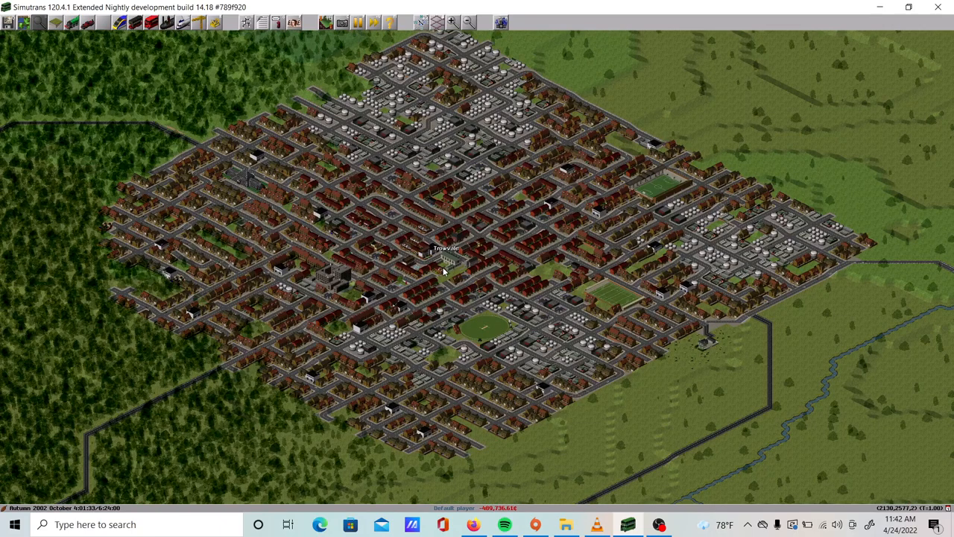
scroll("down", 3)
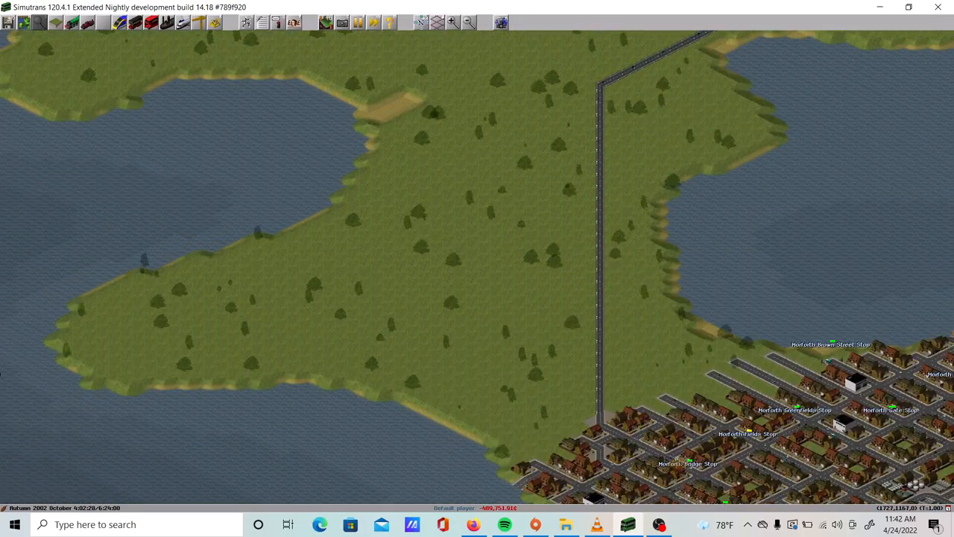
Zoom the view over the empty peninsula north of Morforth
scroll("down", 3)
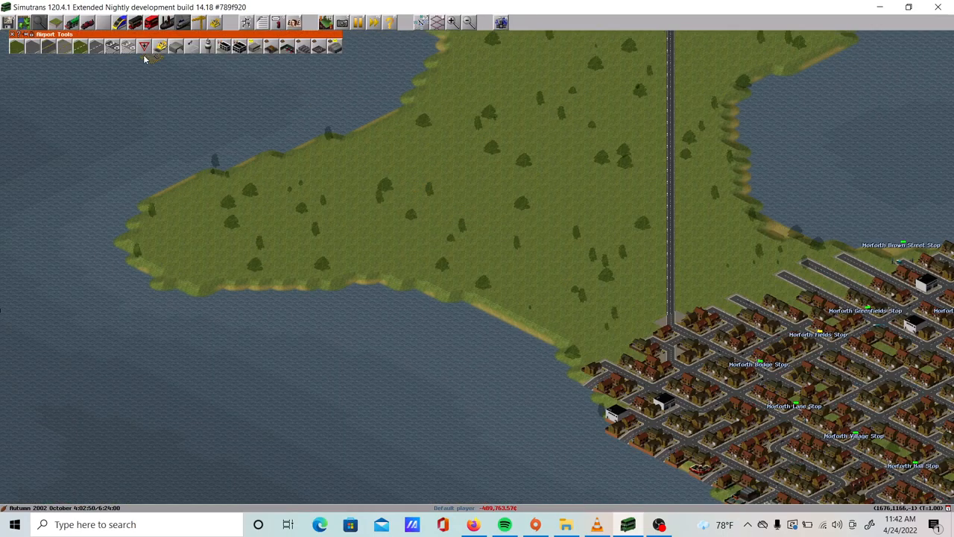
mouse_move(95, 46)
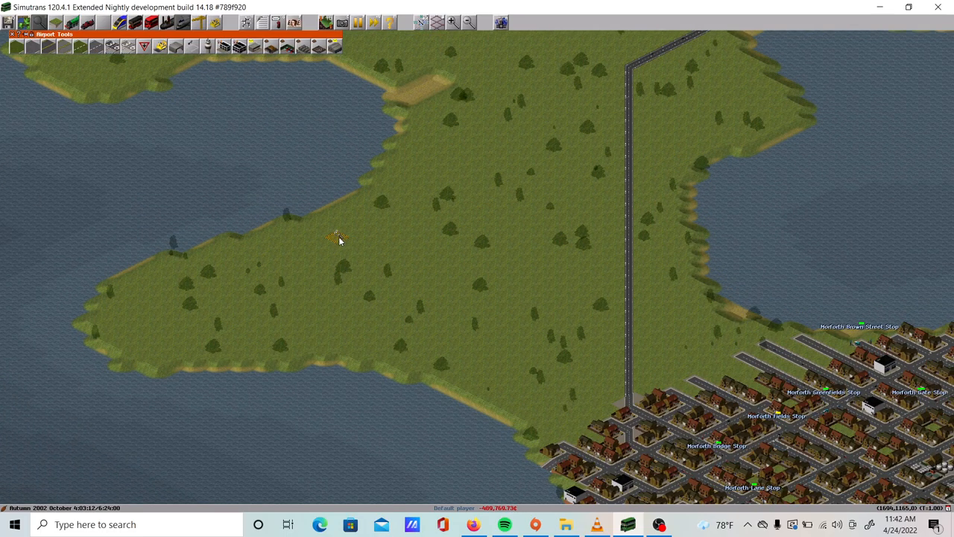
mouse_move(362, 267)
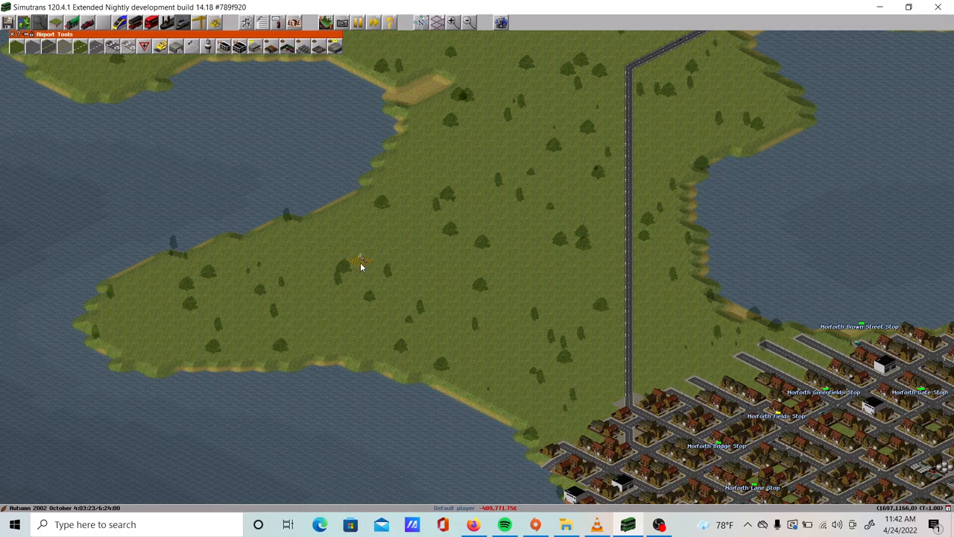
mouse_move(374, 256)
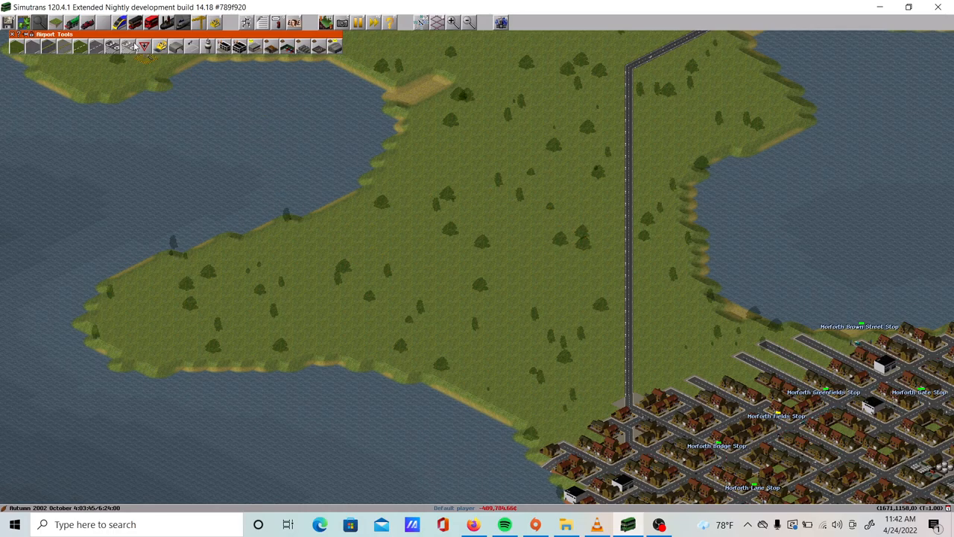
mouse_move(98, 46)
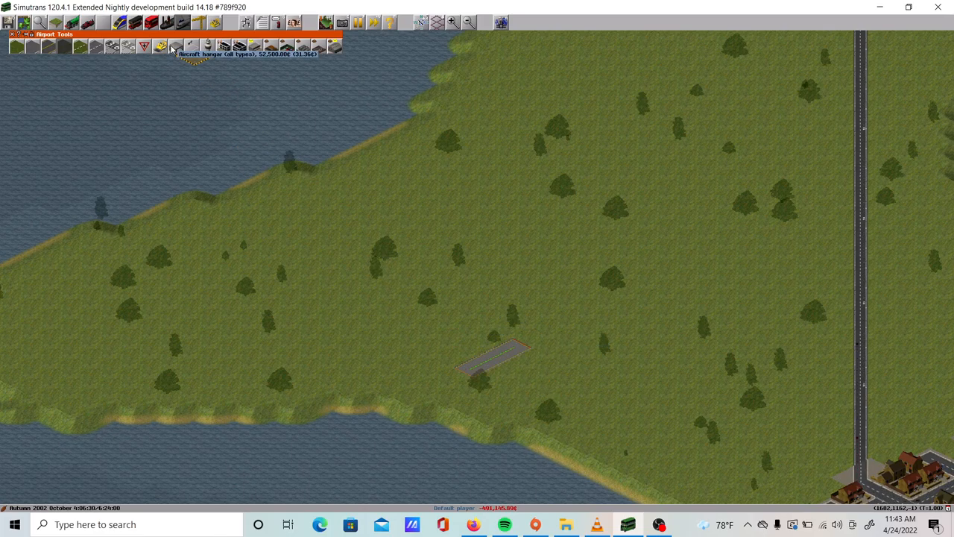
Build an aircraft hangar and browse the A320, A321, 737-800 and 737-900ER specs
left_click(444, 365)
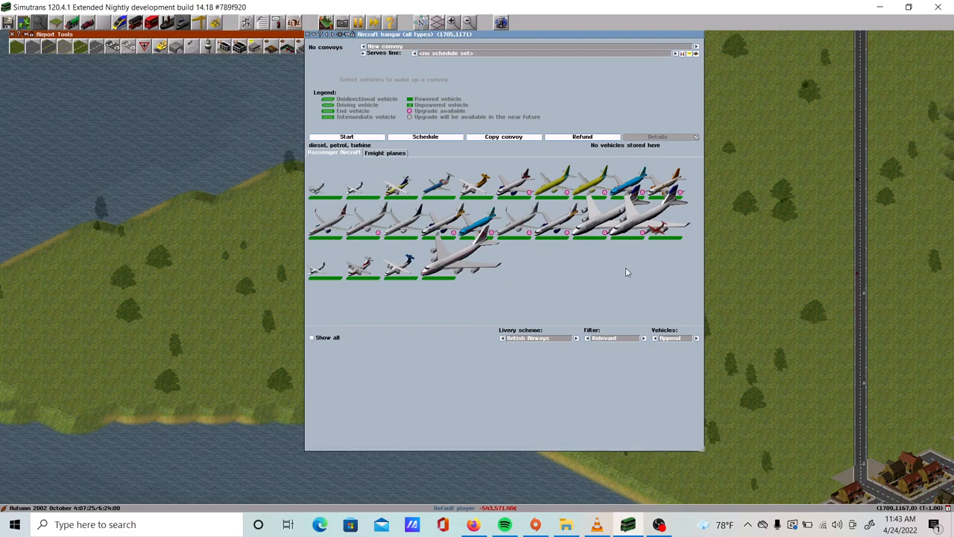
mouse_move(484, 268)
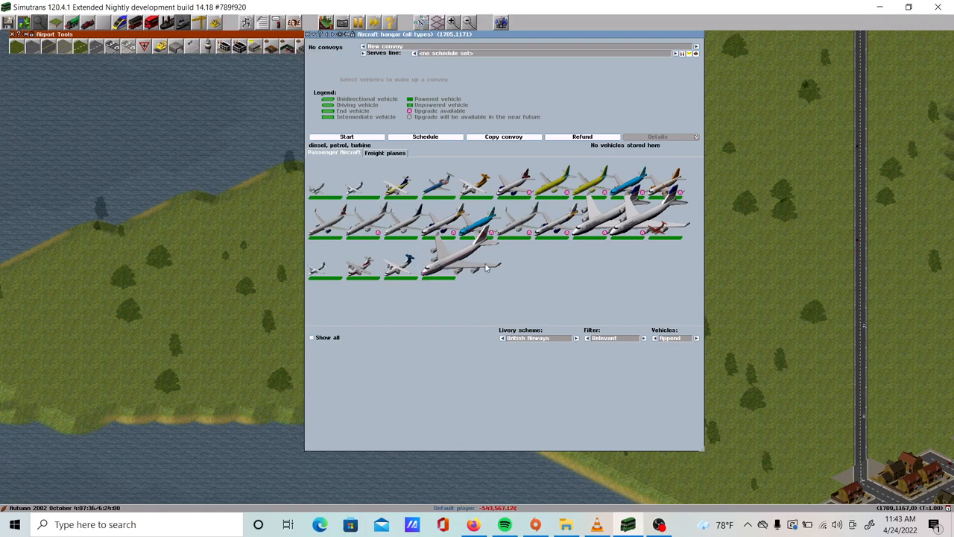
left_click(468, 223)
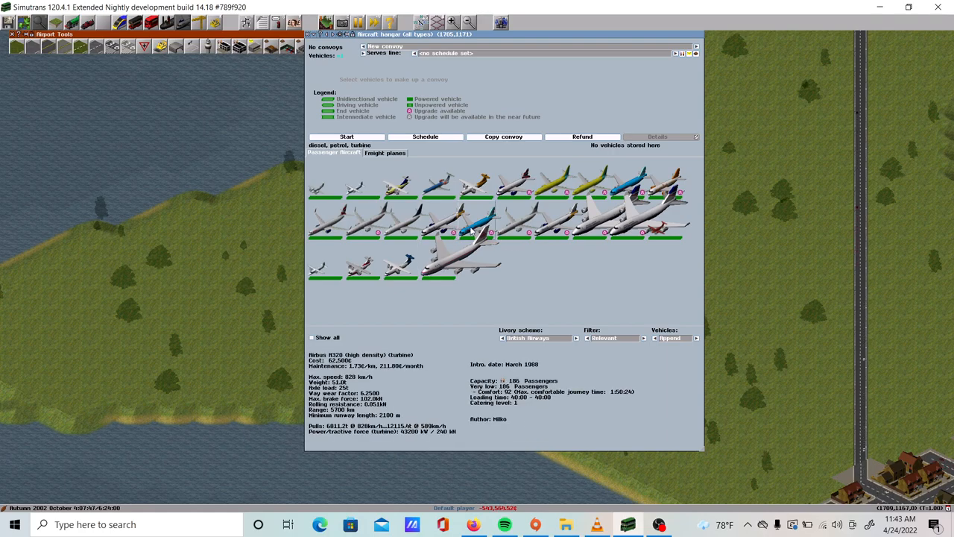
left_click(440, 220)
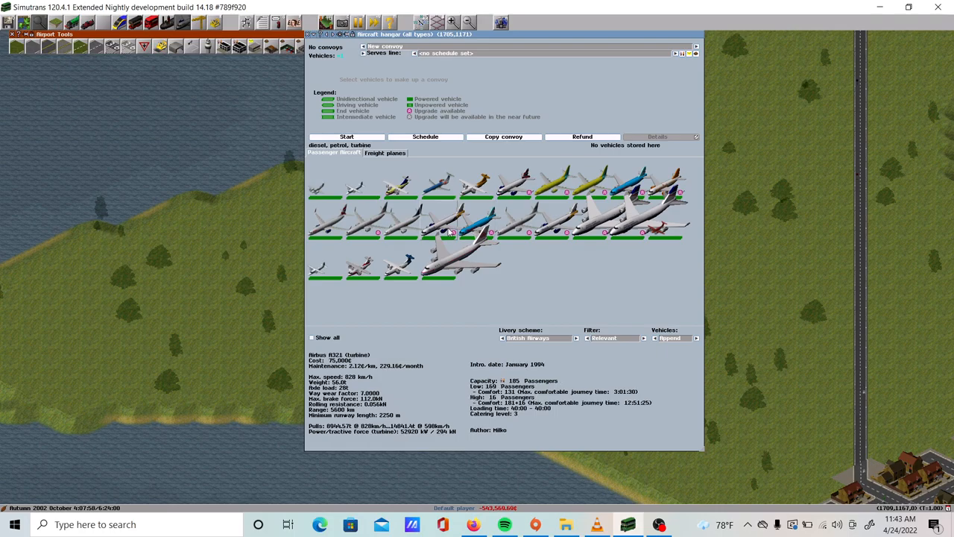
left_click(401, 220)
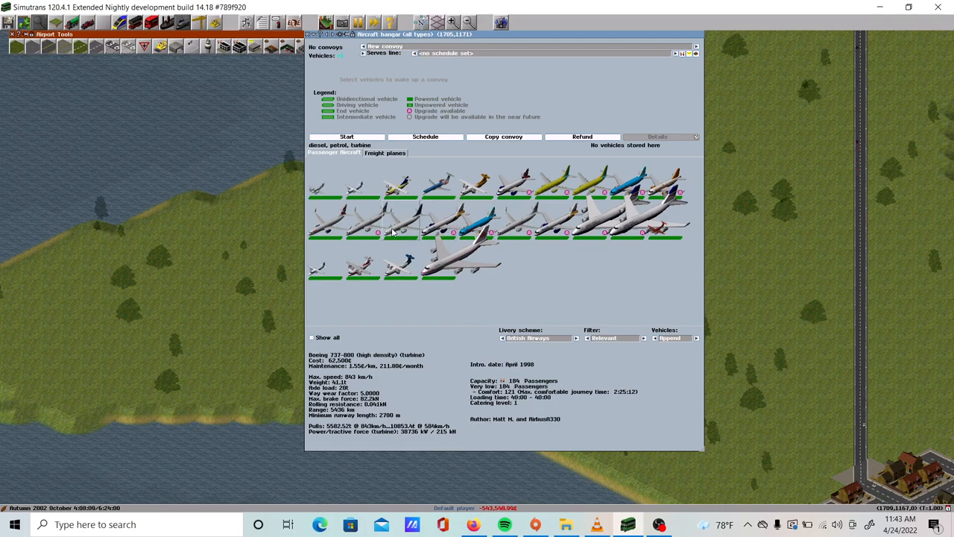
left_click(380, 231)
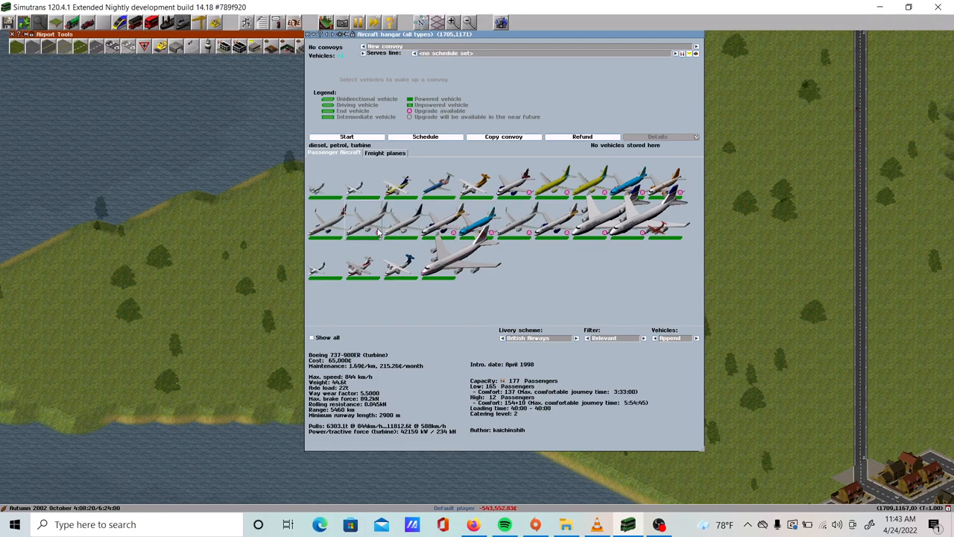
left_click(458, 223)
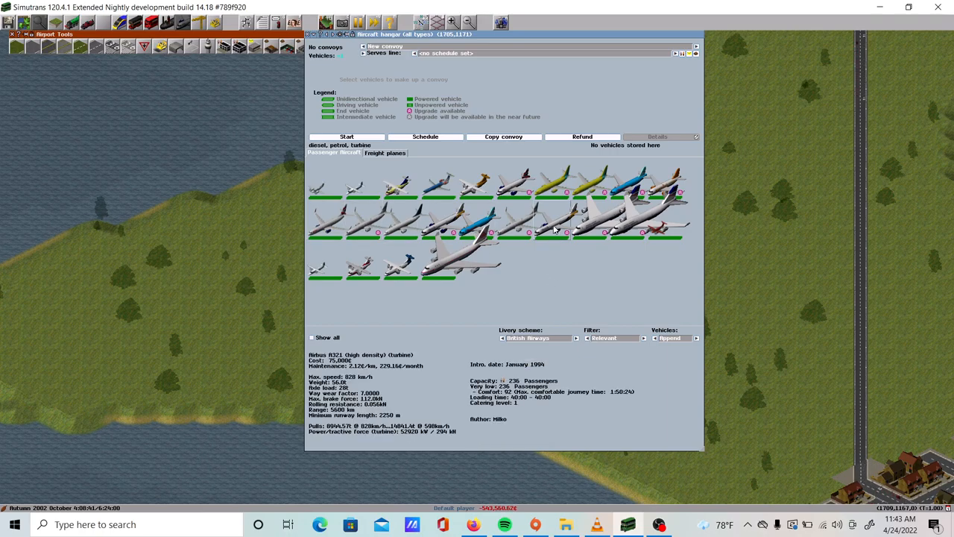
left_click(514, 224)
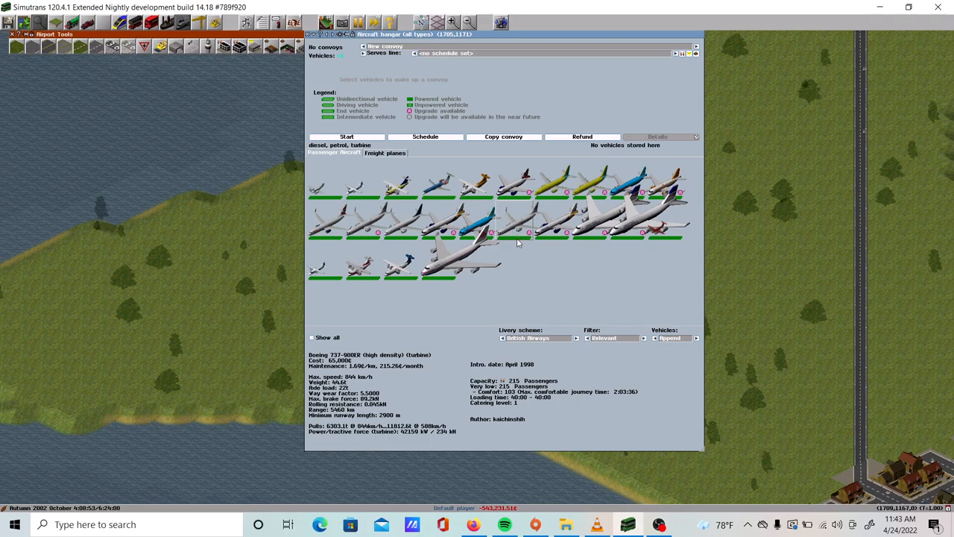
Compare the 737-700, 747-400 and 737-900ER, then buy the 737-800 (high density)
left_click(630, 205)
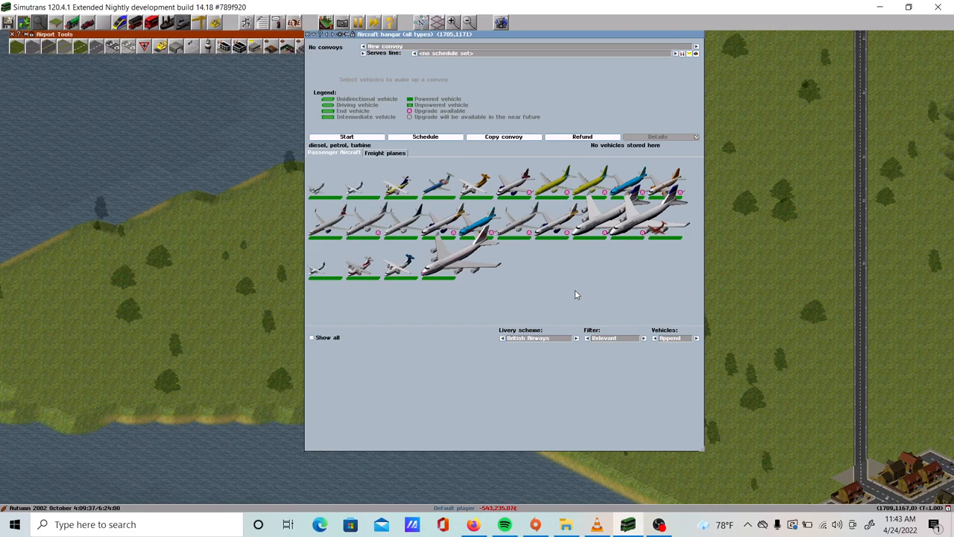
left_click(552, 183)
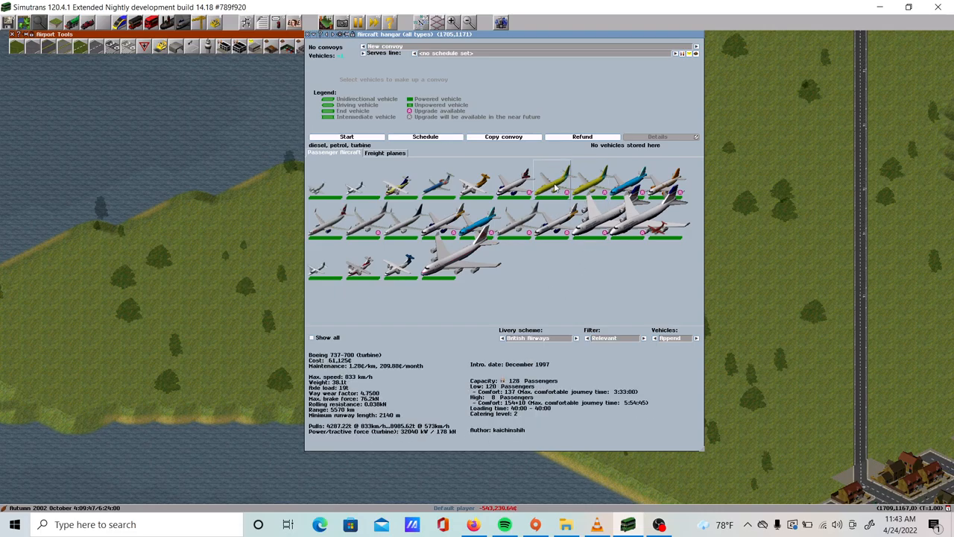
left_click(402, 224)
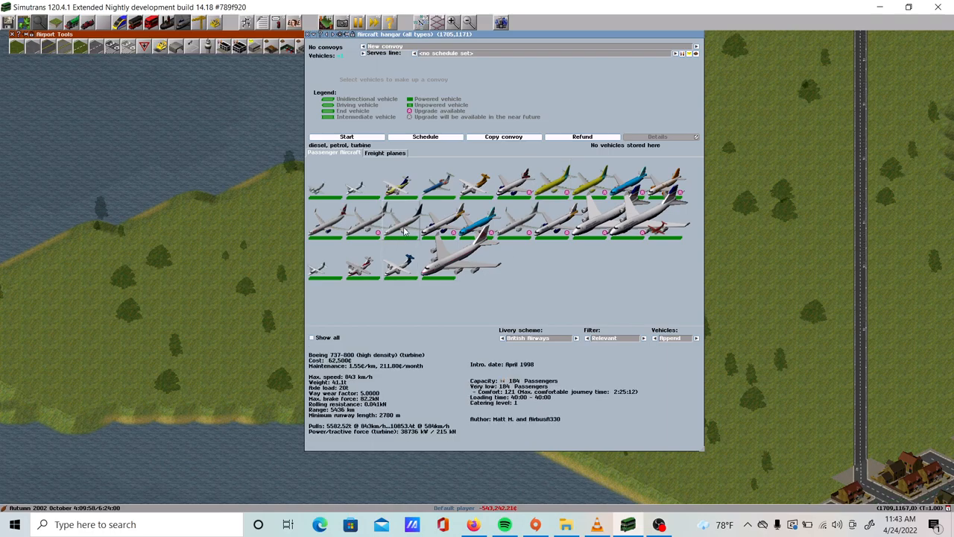
left_click(589, 220)
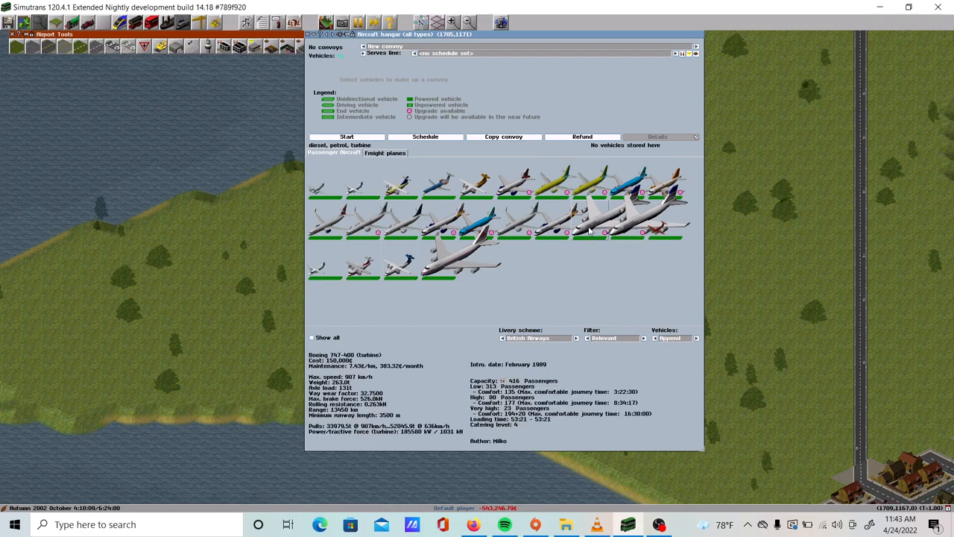
left_click(401, 218)
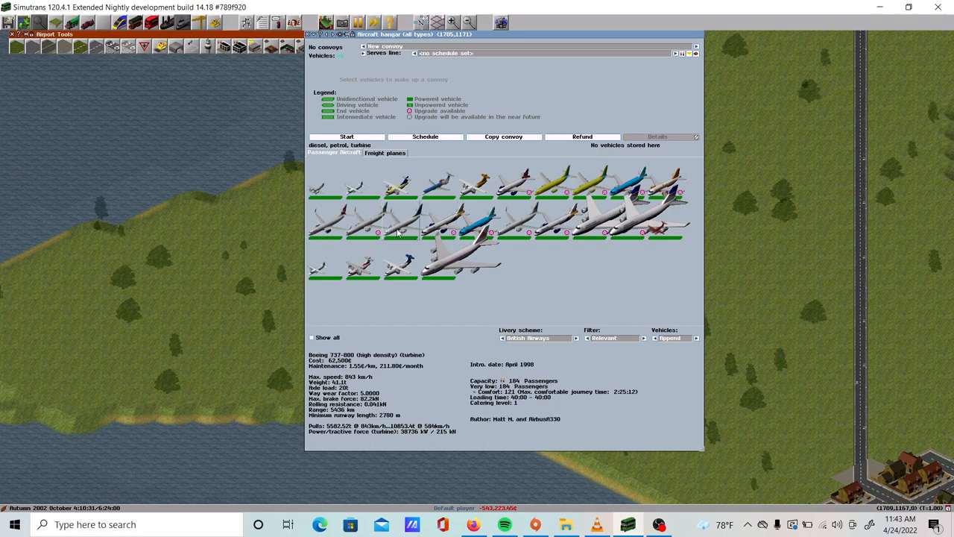
left_click(376, 233)
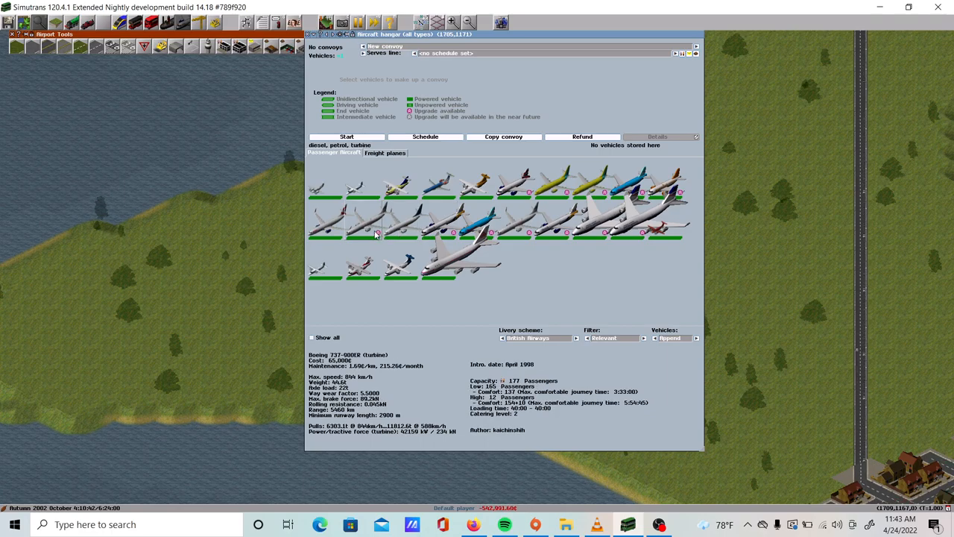
left_click(403, 220)
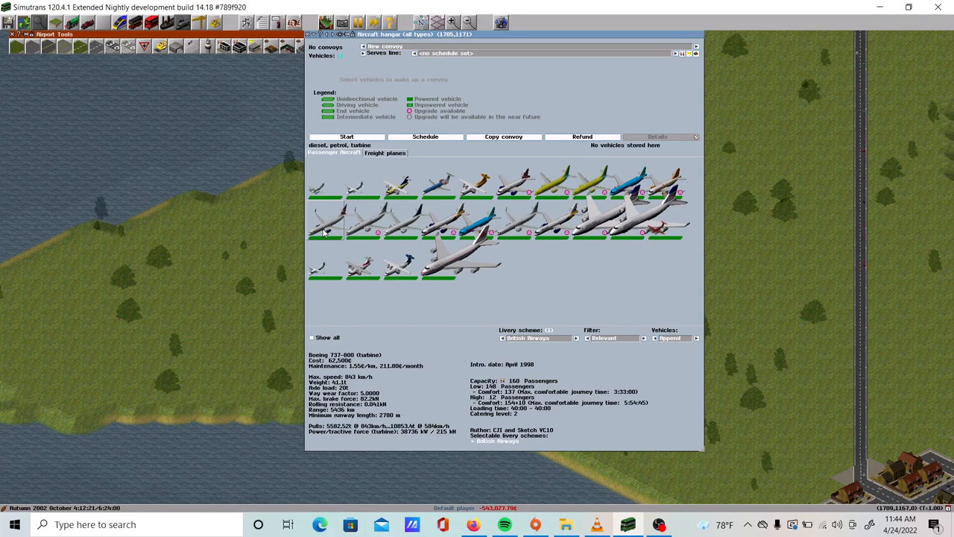
left_click(413, 223)
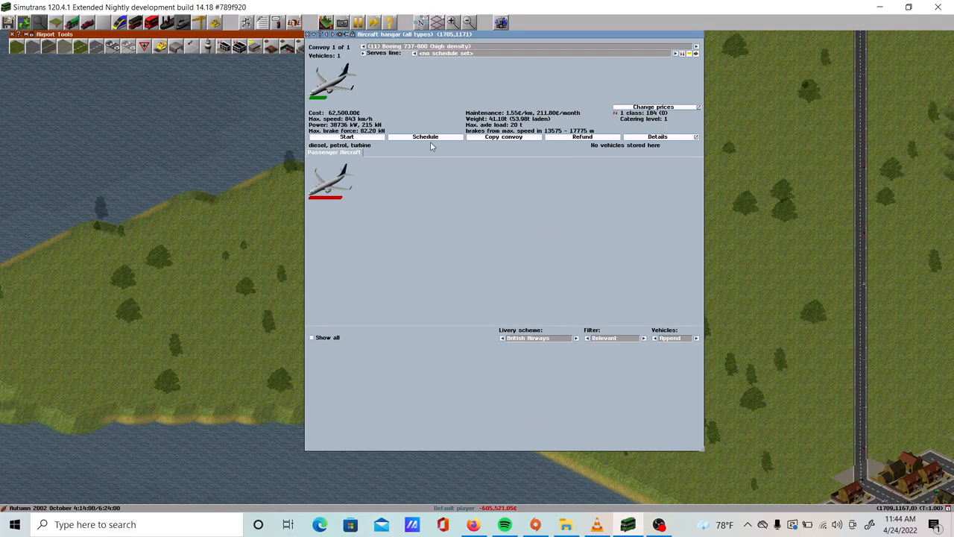
Close the hangar and place an apron at the end of the taxiway
left_click(311, 34)
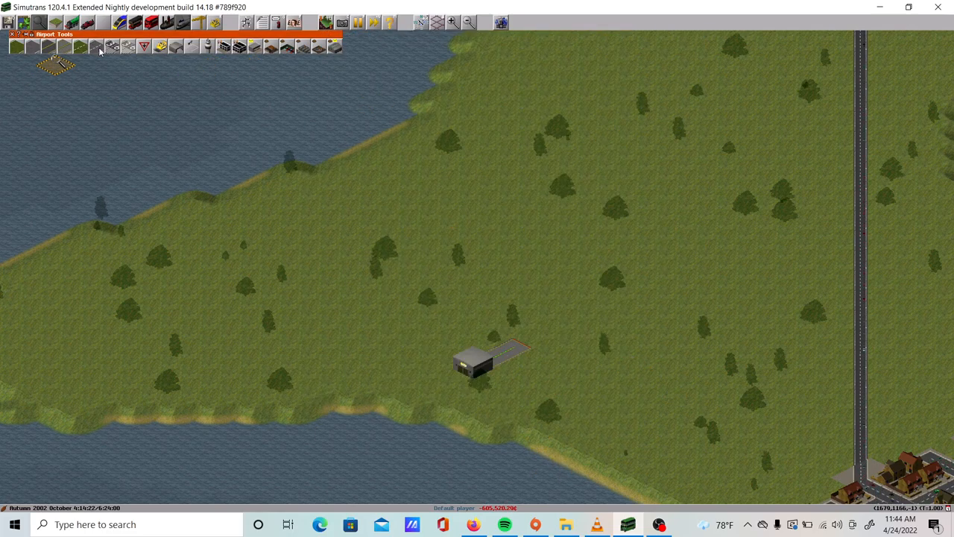
mouse_move(98, 46)
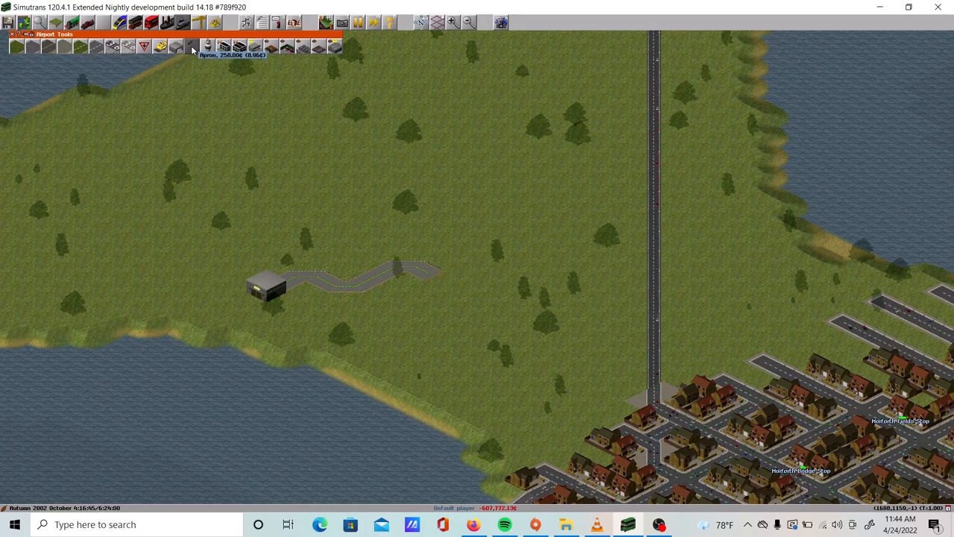
left_click(425, 272)
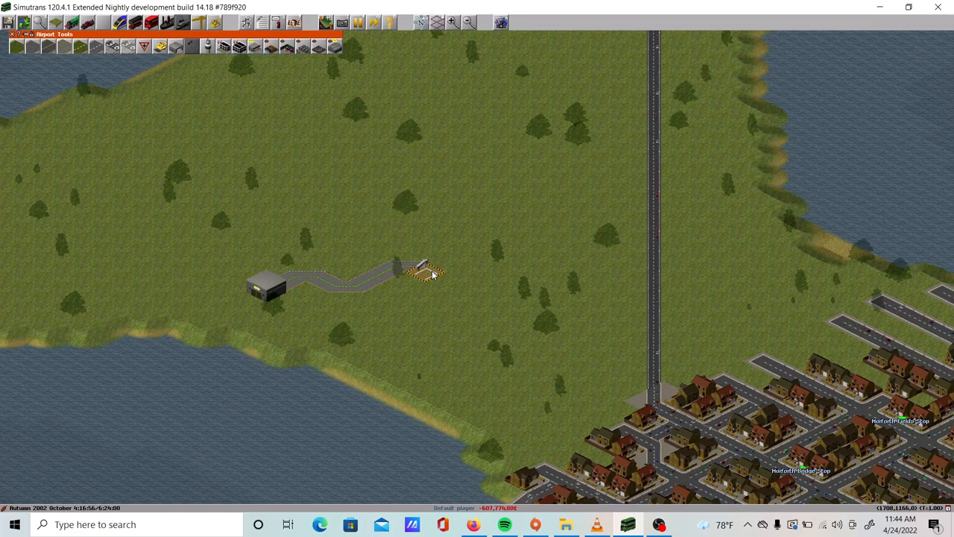
left_click(425, 268)
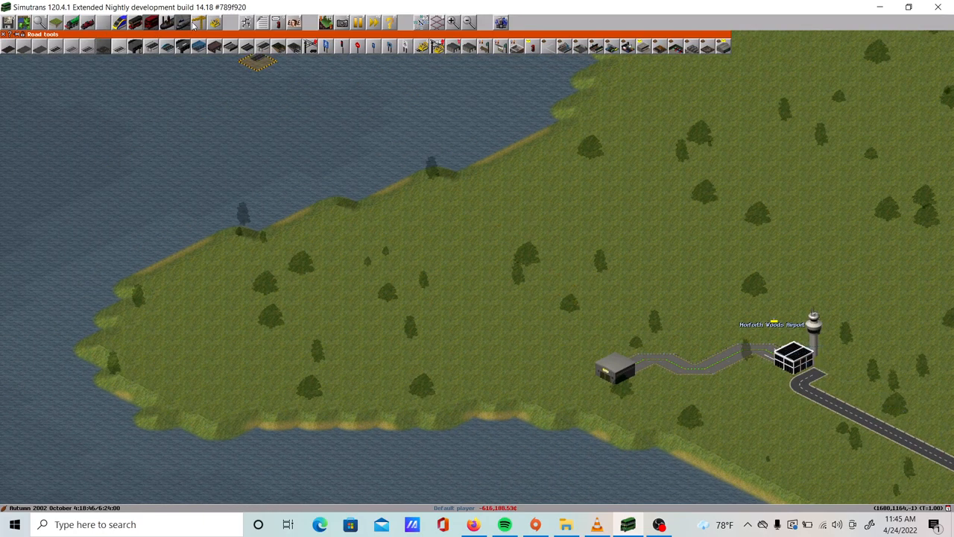
Check the new 737 in the hangar, then finish the long runway past the terminal
left_click(192, 22)
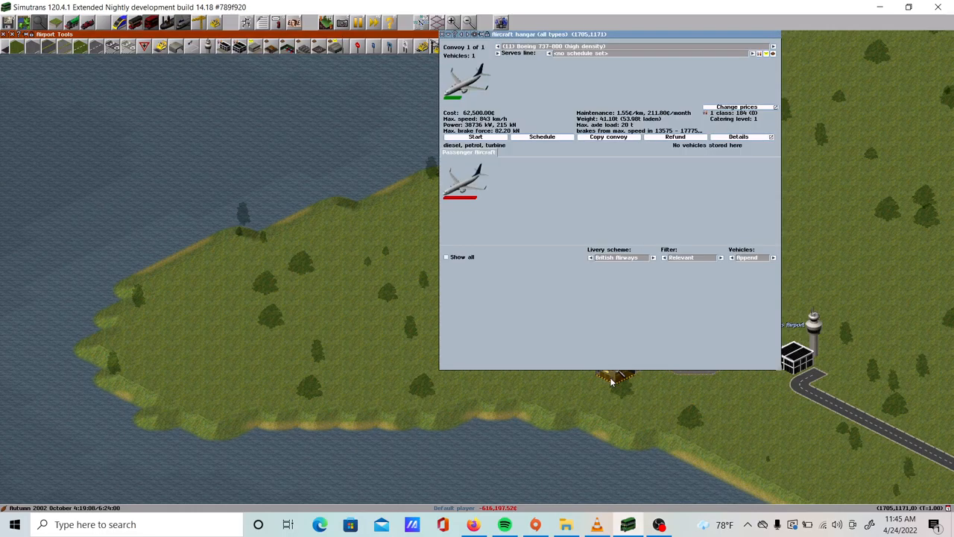
left_click(464, 182)
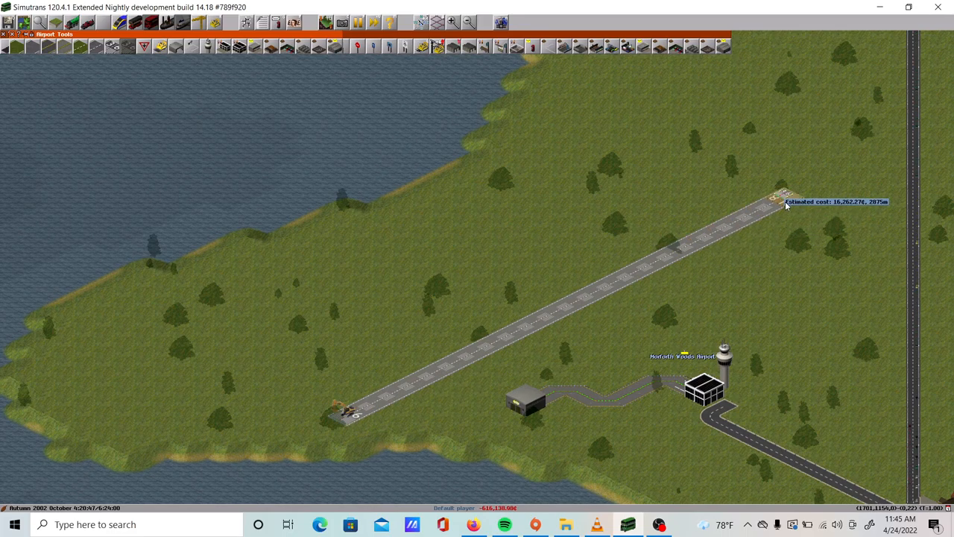
left_click(783, 199)
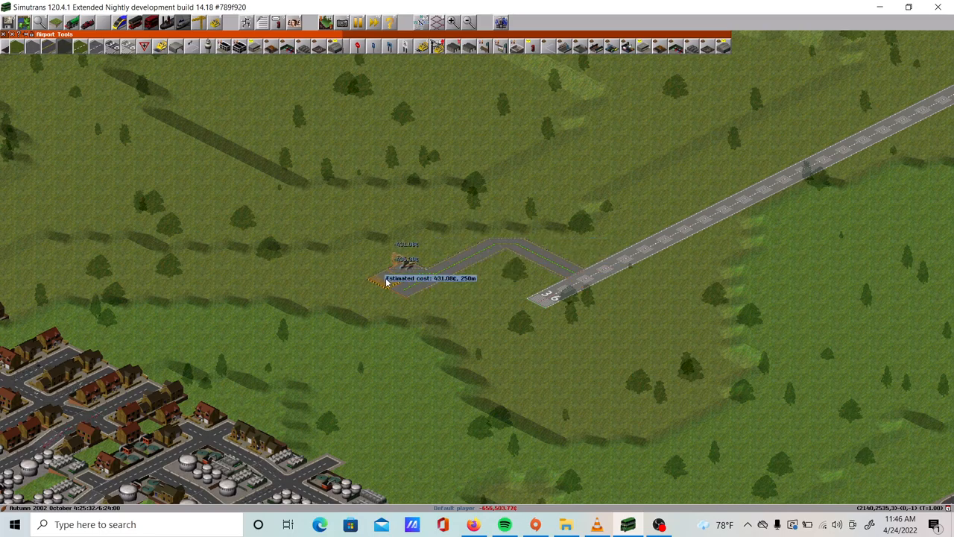
Finish the taxiway joining the new runway at Caverworth Beeches Airport
left_click(402, 287)
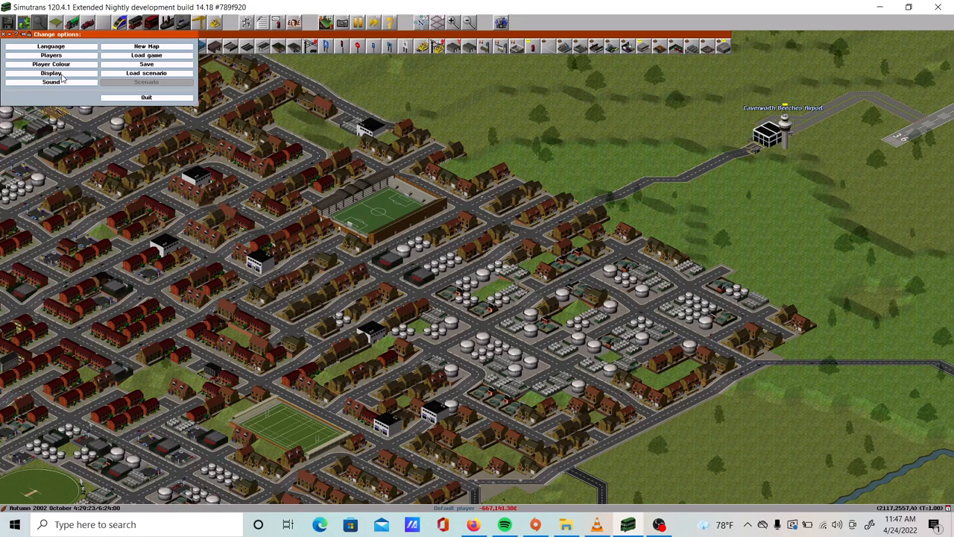
Open the Display settings window from the options menu and close it again
left_click(51, 73)
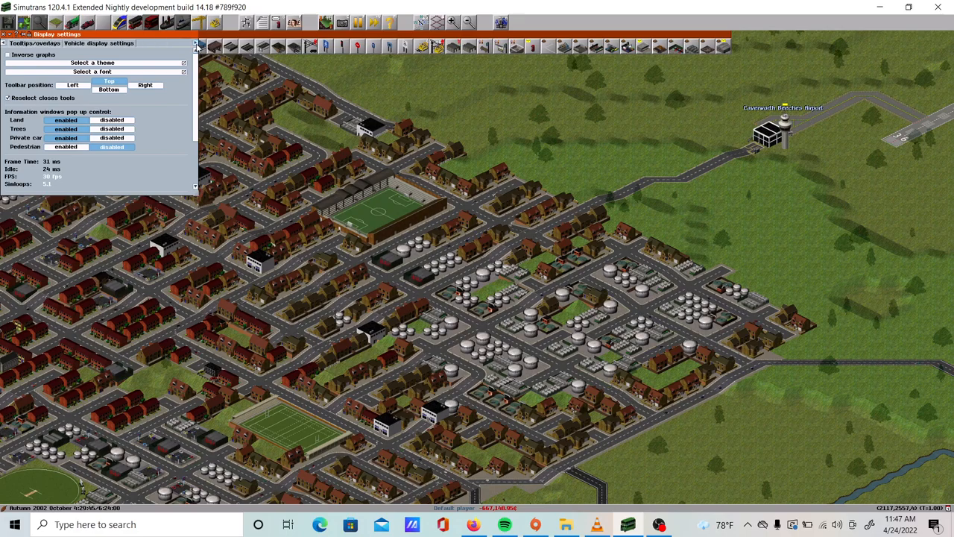
left_click(98, 43)
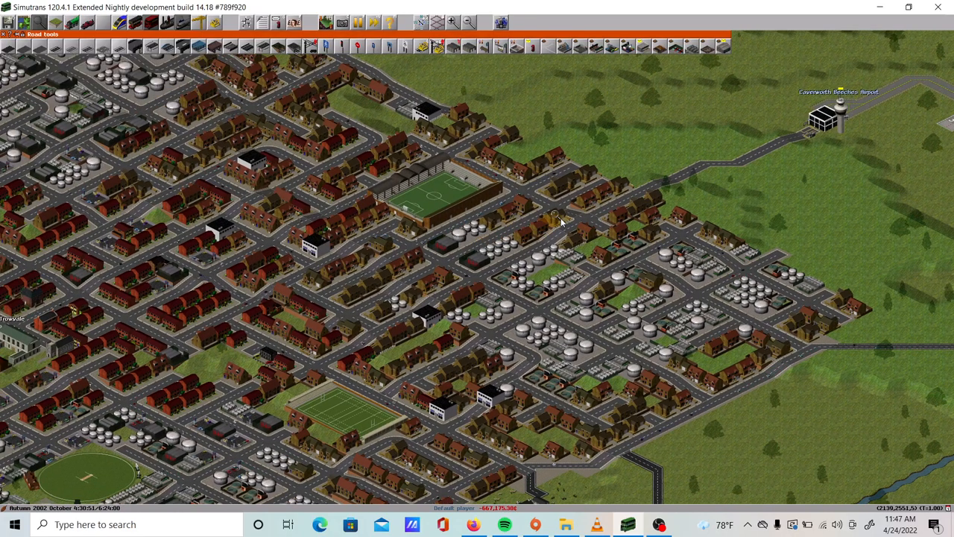
mouse_move(611, 220)
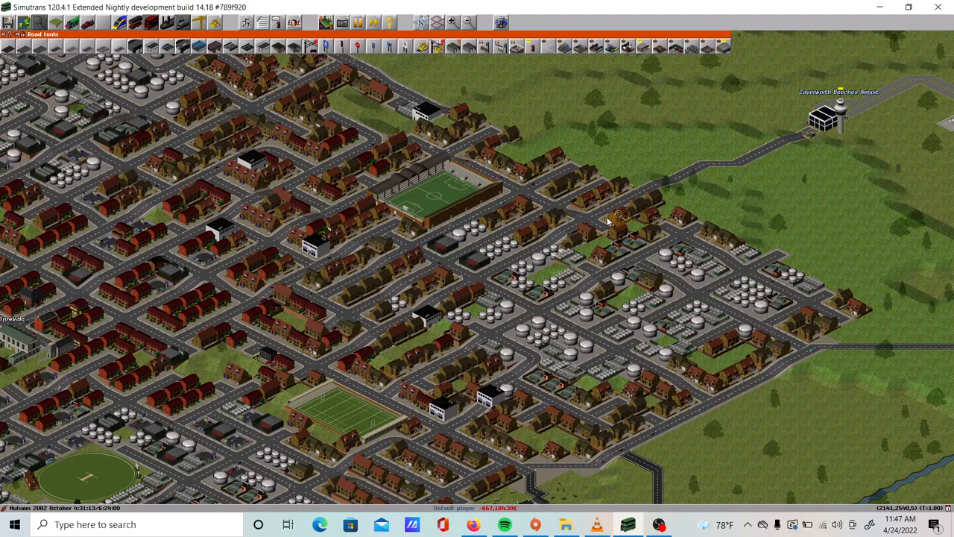
mouse_move(308, 343)
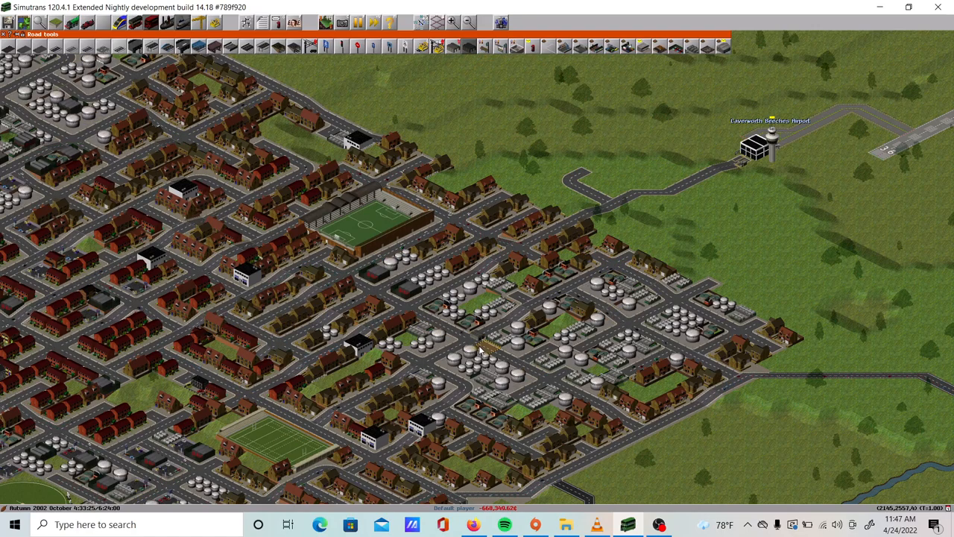
Move the view over central Trowvale to show its named bus stops
left_click(582, 179)
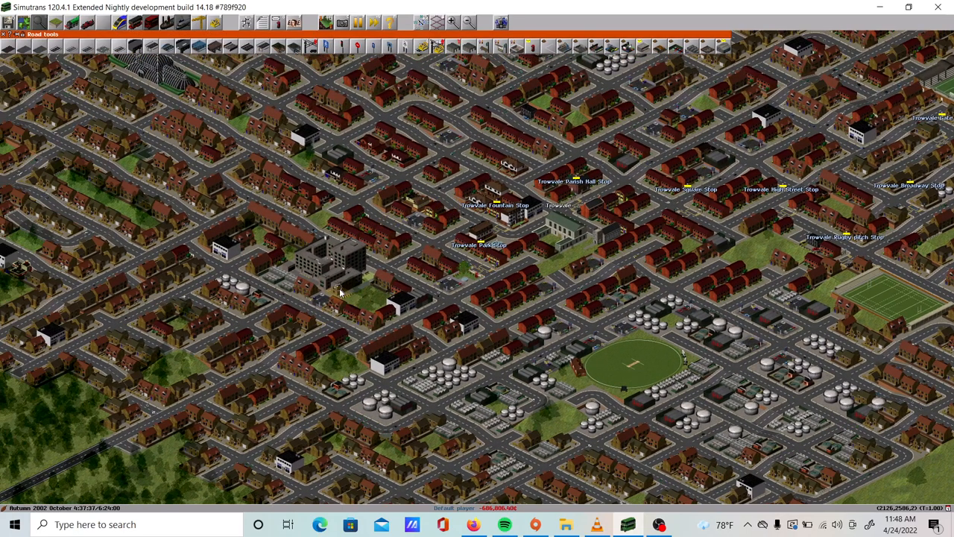
Close Keyboard Help, add Trowvale Hospital bus stop, then scroll to the forested western edge
left_click(503, 47)
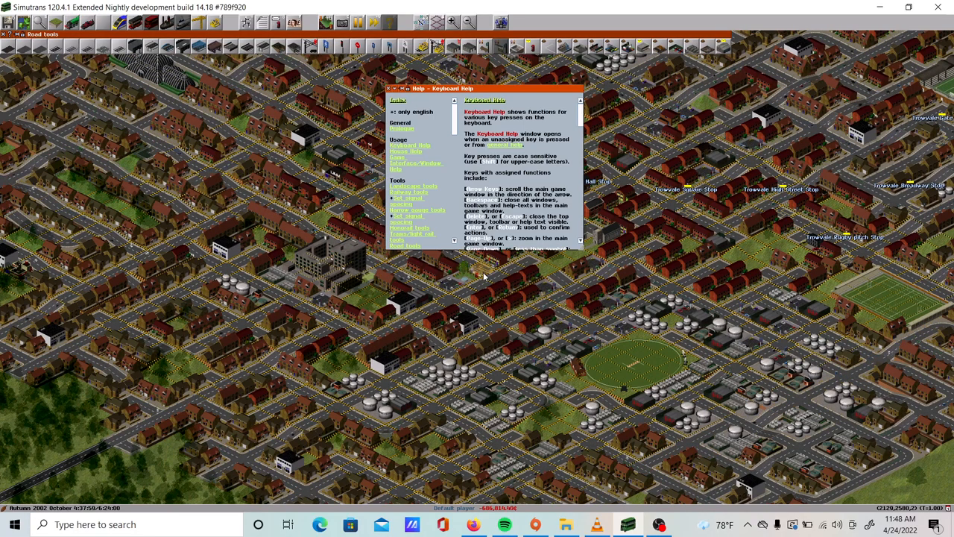
left_click(390, 88)
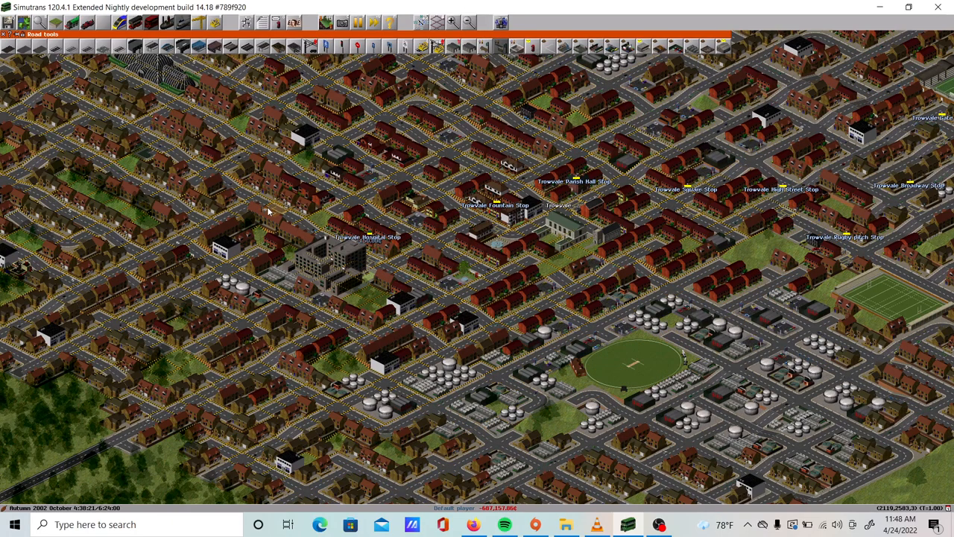
scroll("down", 3)
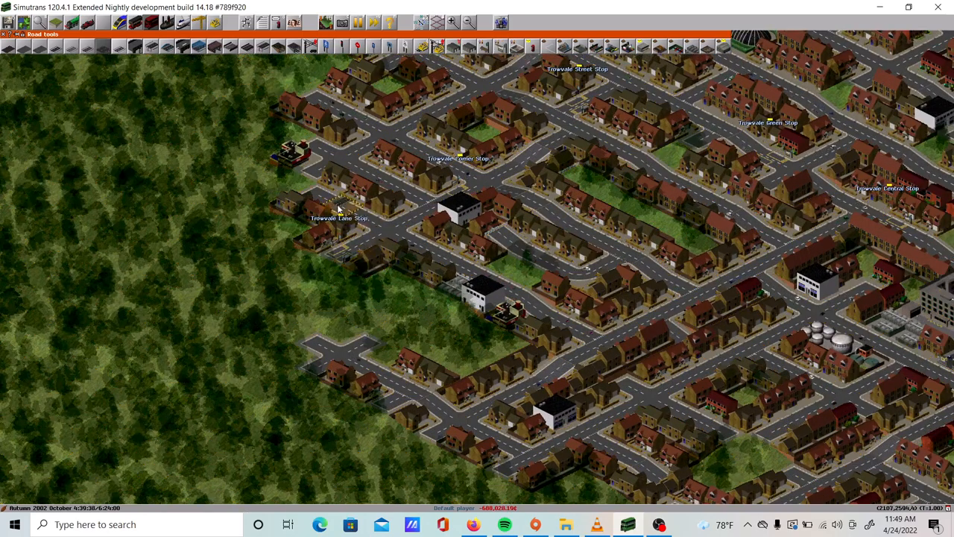
Drag a new road from near Trowvale Lane Stop west into the forest
left_click(350, 258)
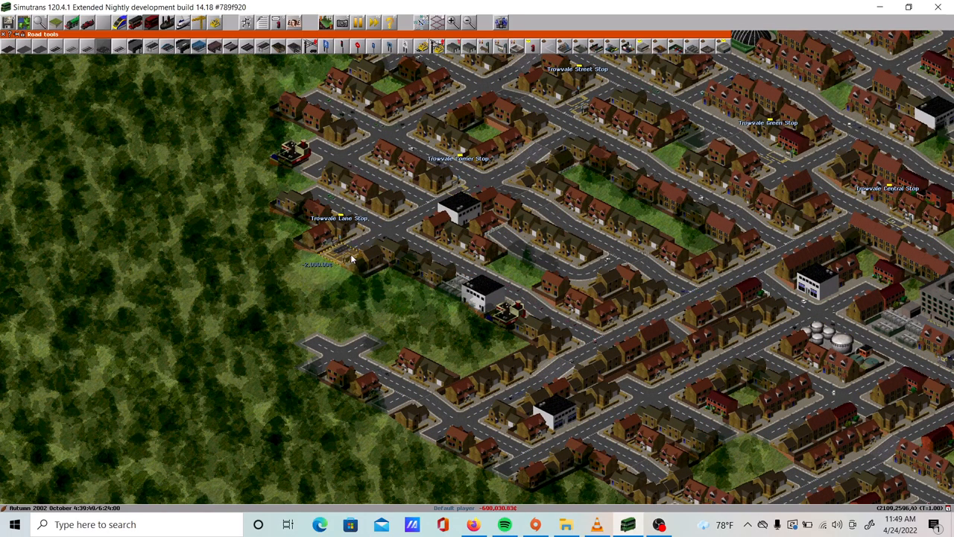
left_click_drag(350, 261, 164, 328)
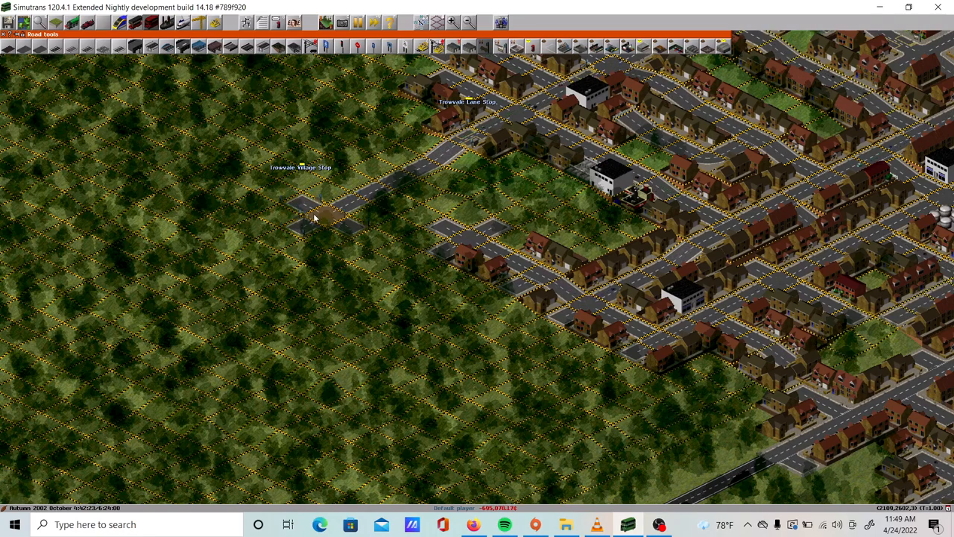
mouse_move(404, 47)
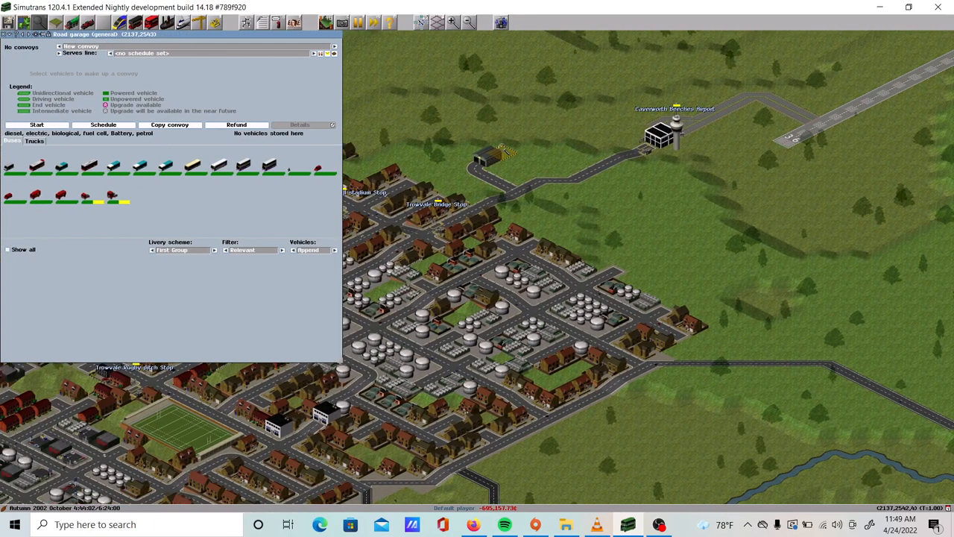
Compare the Volvo double-decker, Dennis Dart and Plaxton Paragon, then buy the single-entrance Dennis Dart SLF
left_click(272, 164)
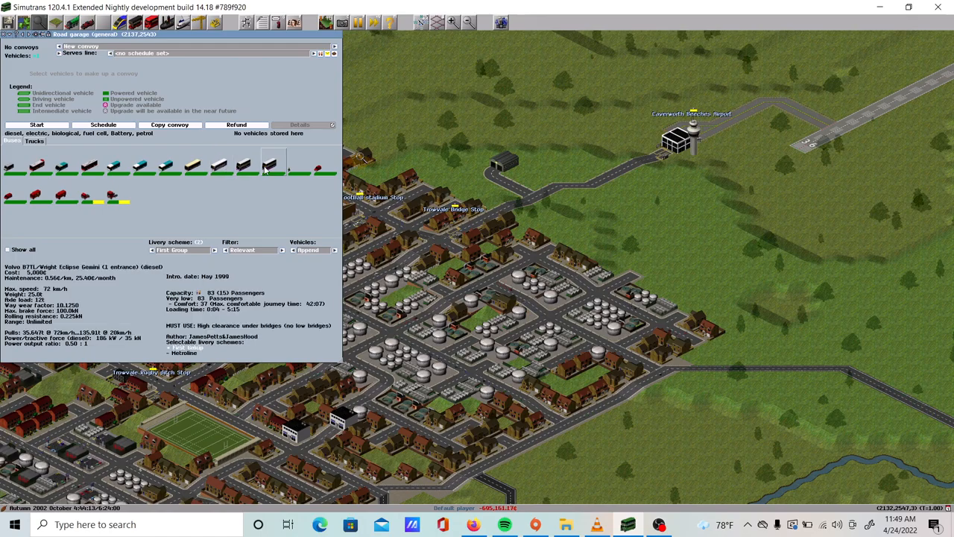
left_click(141, 164)
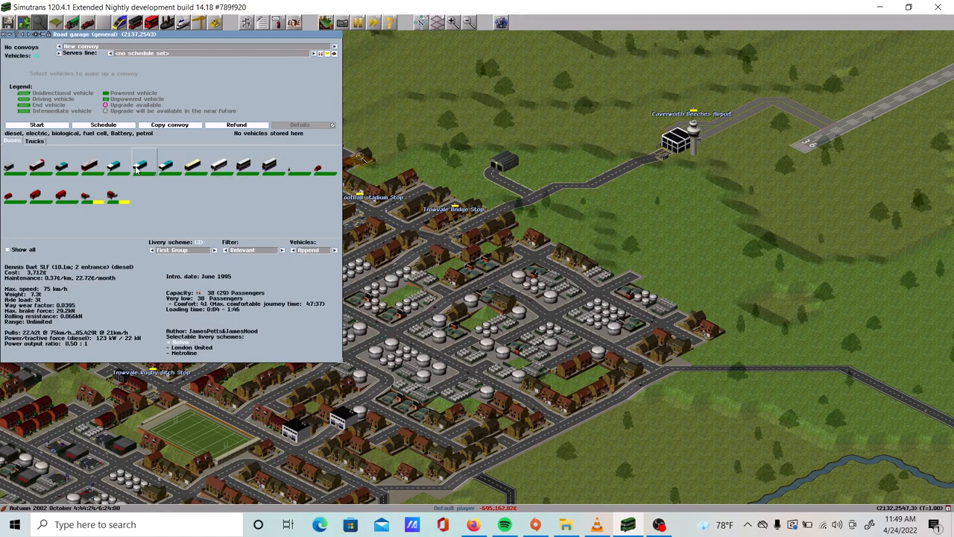
left_click(219, 165)
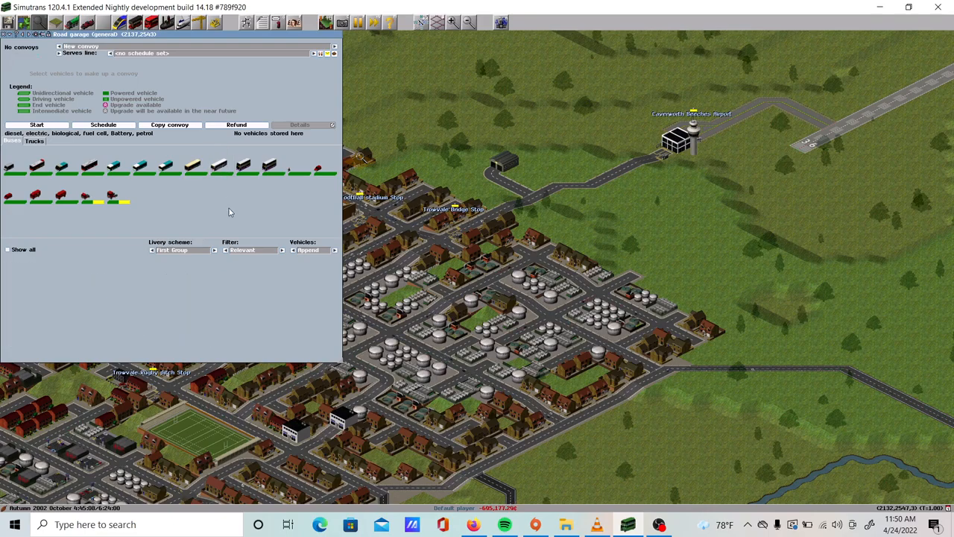
left_click(220, 162)
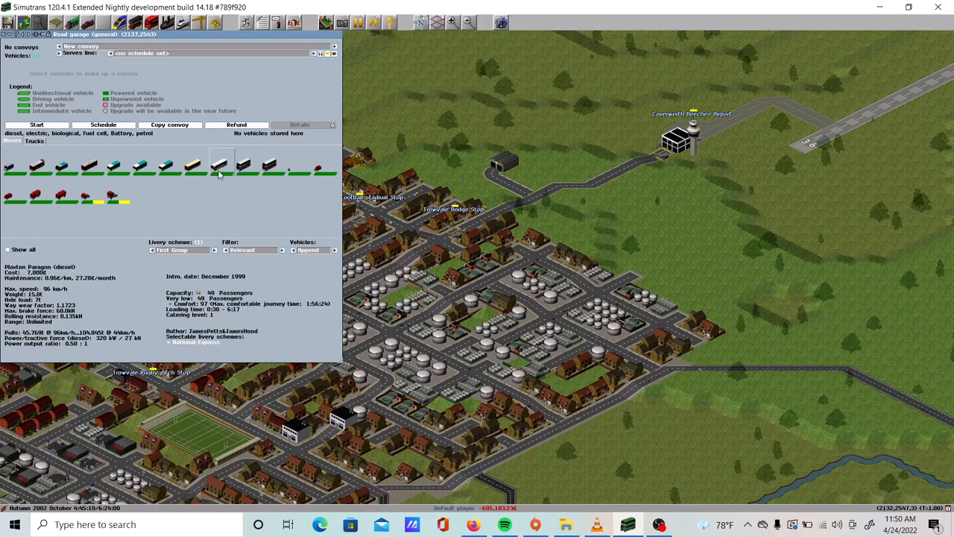
left_click(272, 164)
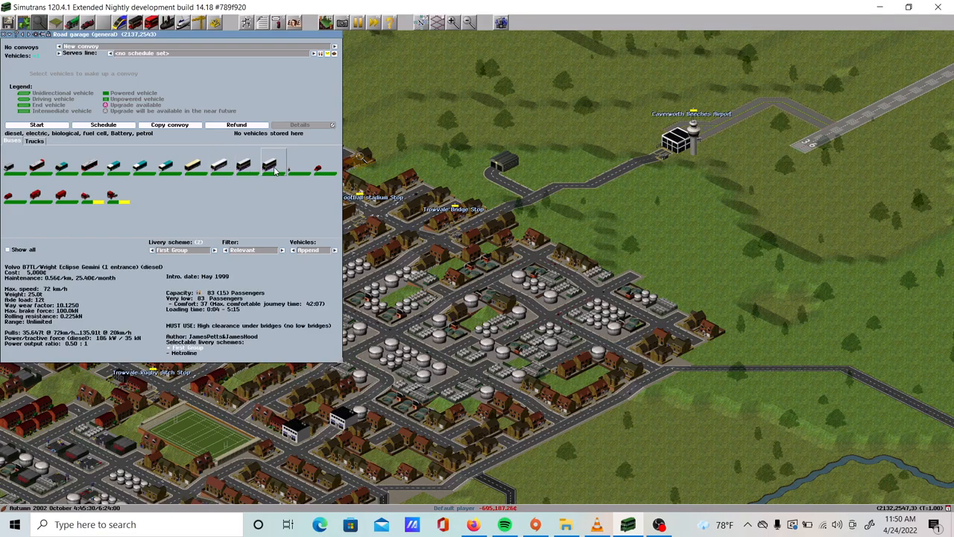
left_click(166, 164)
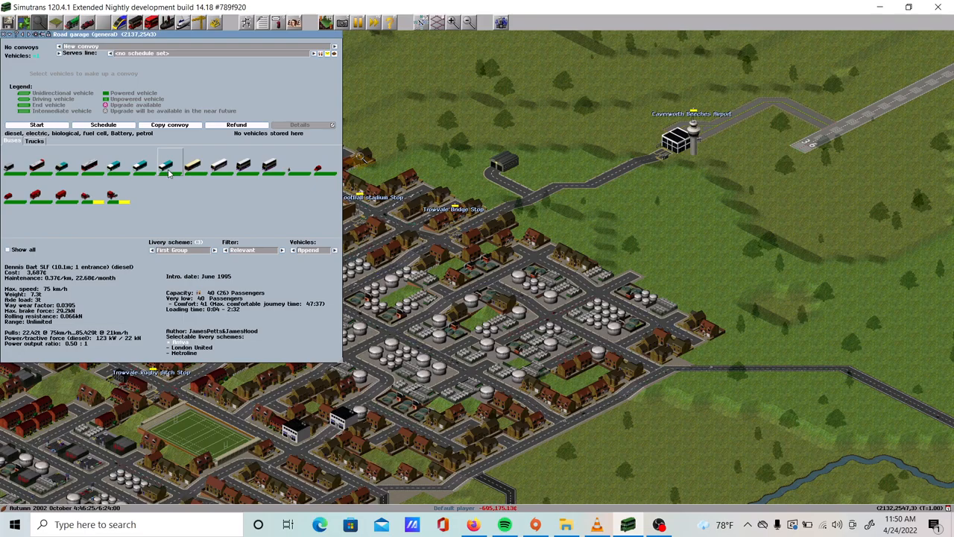
left_click(103, 125)
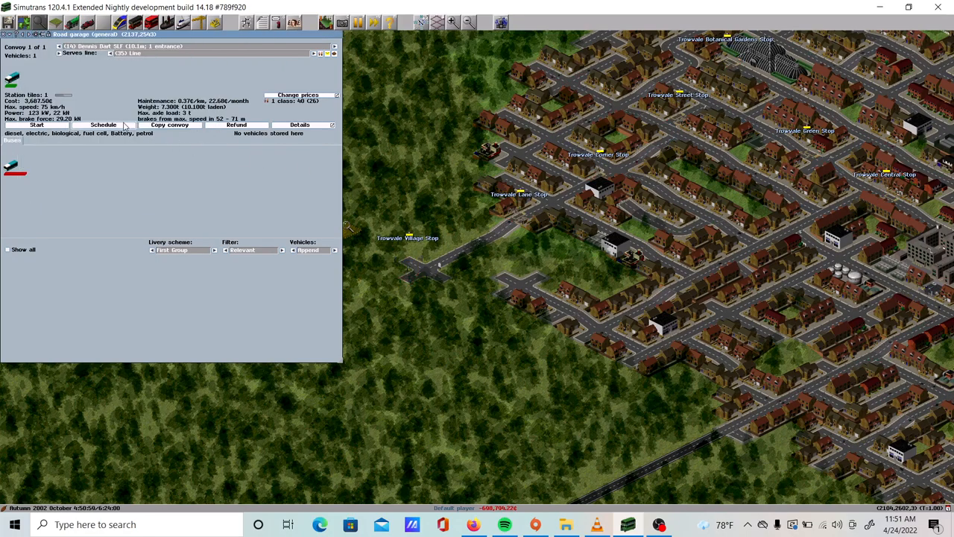
Copy the Dennis Dart SLF convoy twice so three buses serve line 35
left_click(103, 124)
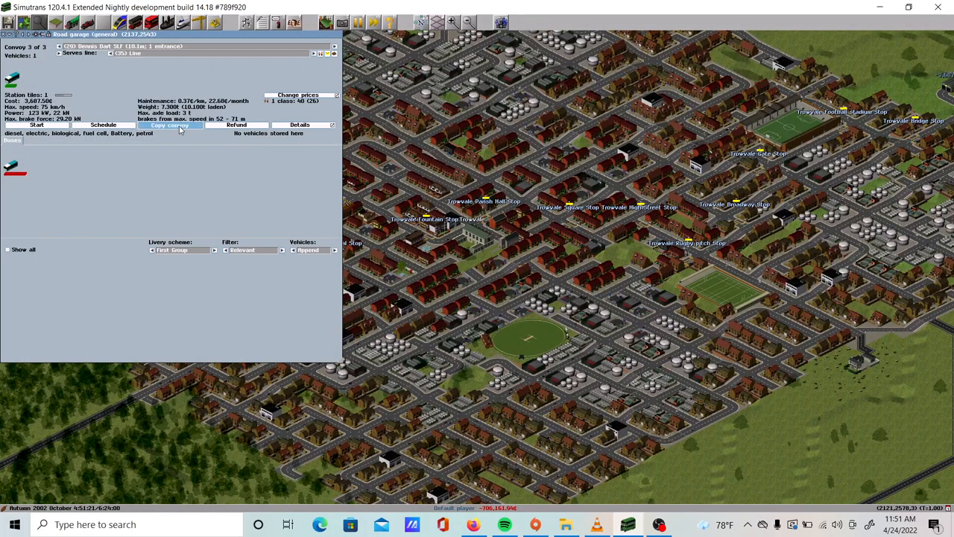
left_click(169, 125)
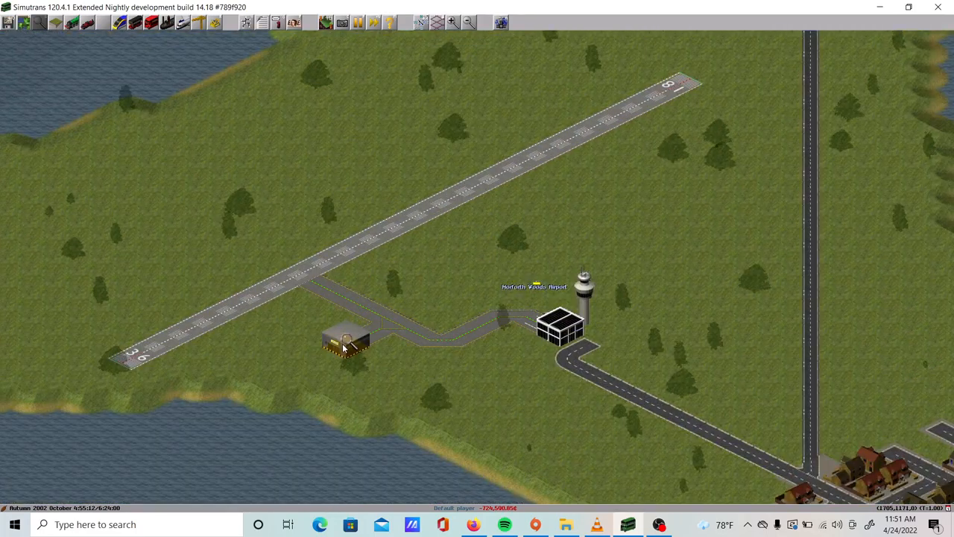
Open the Boeing 737-800's schedule from the Horforth Woods Airport hangar
left_click(346, 339)
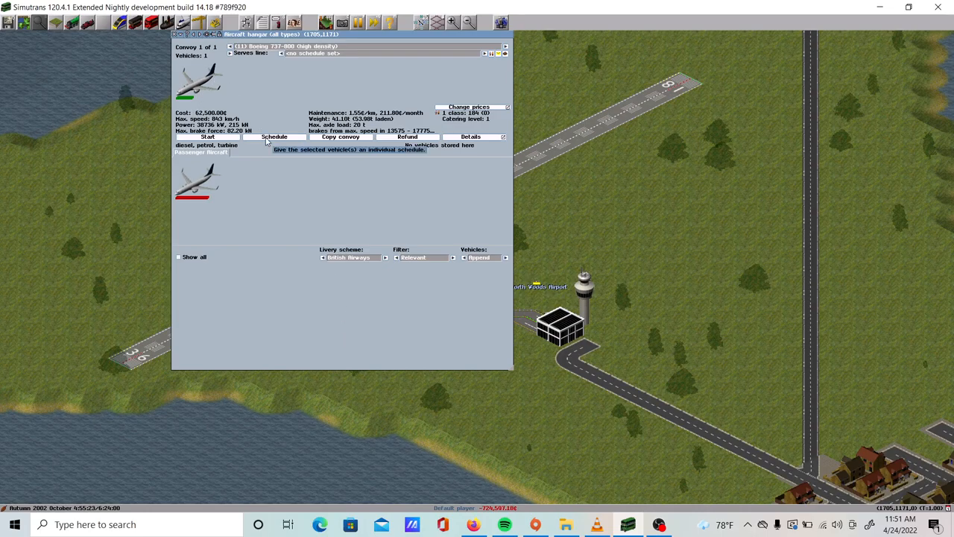
left_click(274, 137)
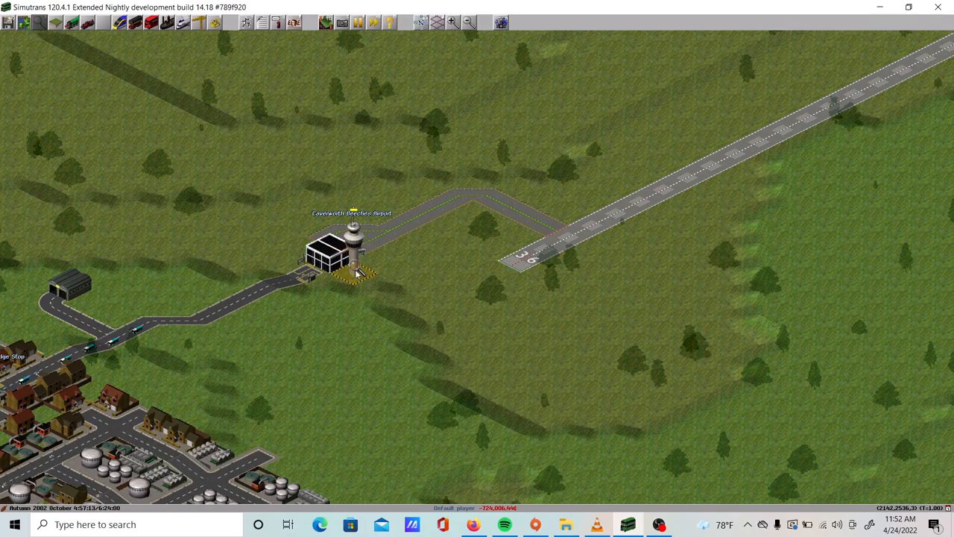
Place bus stops beside the Caverworth Beeches terminal and on the airport access road
left_click(342, 257)
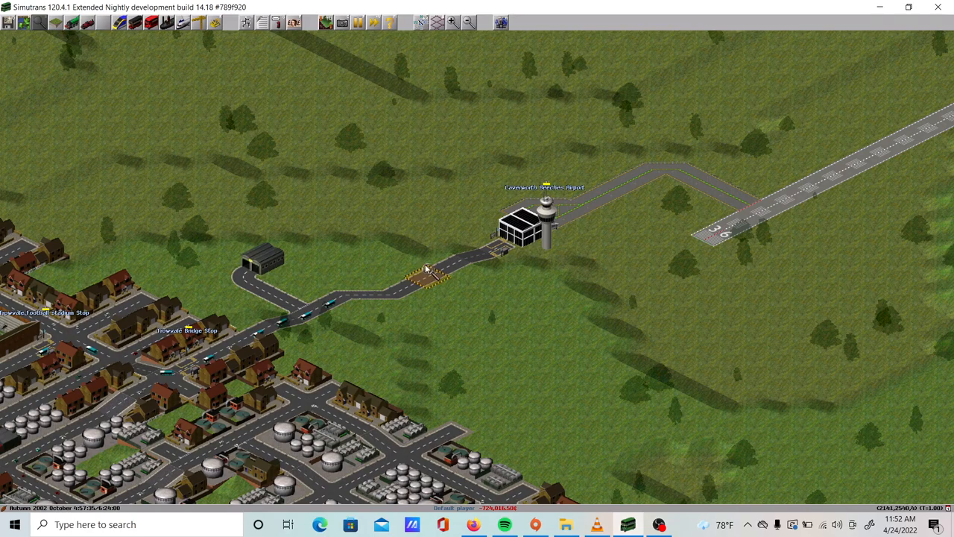
left_click(246, 22)
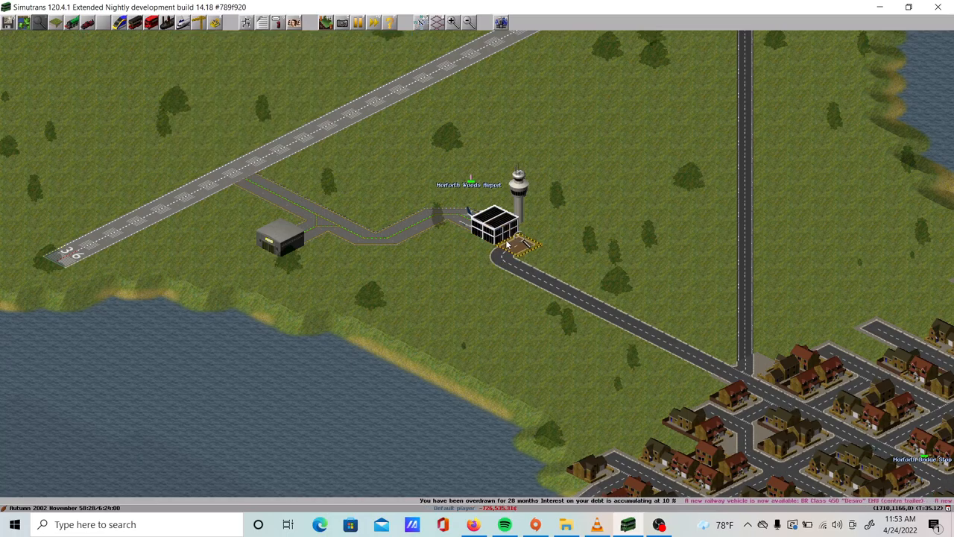
Open the schedule for the new Dennis Dart SLF in the Horforth road garage
scroll("down", 3)
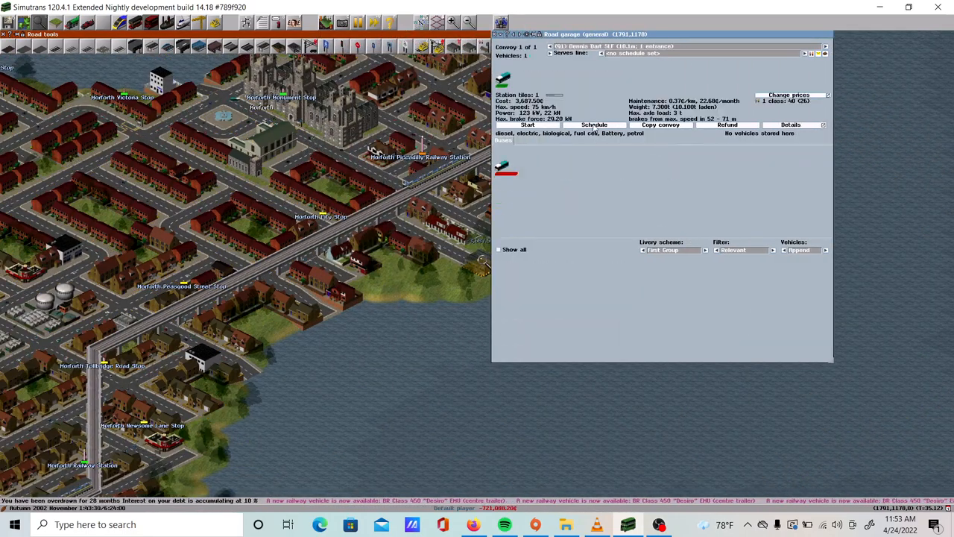
left_click(594, 124)
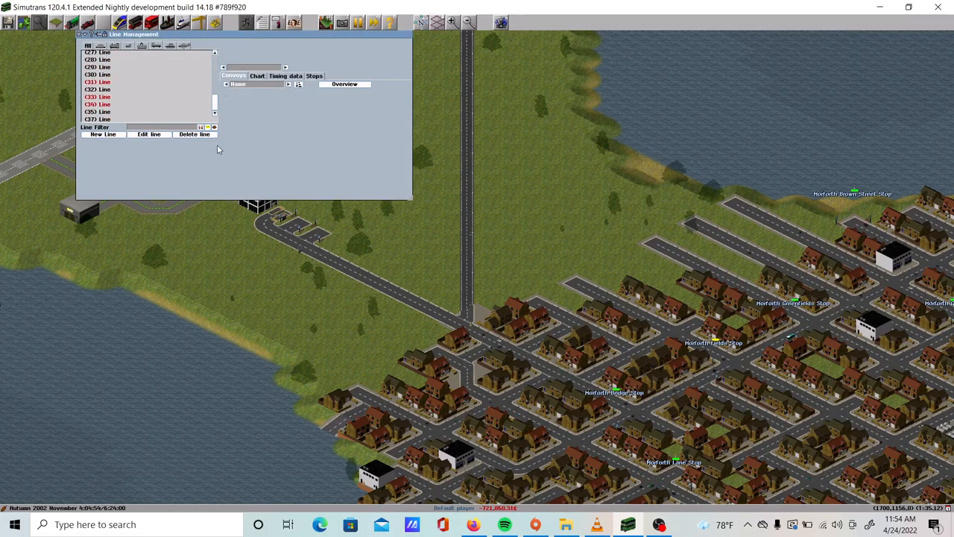
Open Line Management to review the numbered bus lines, including those flagged red
left_click(96, 119)
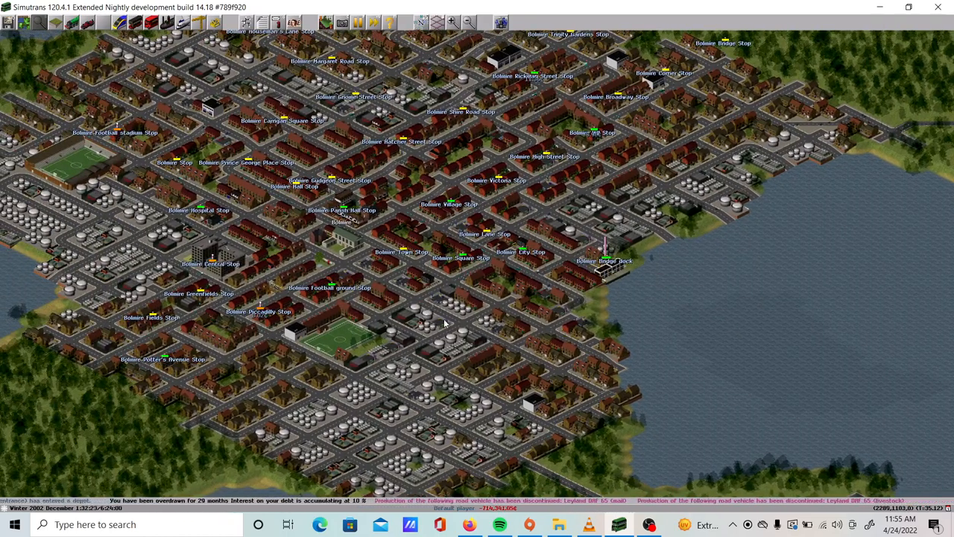
mouse_move(625, 317)
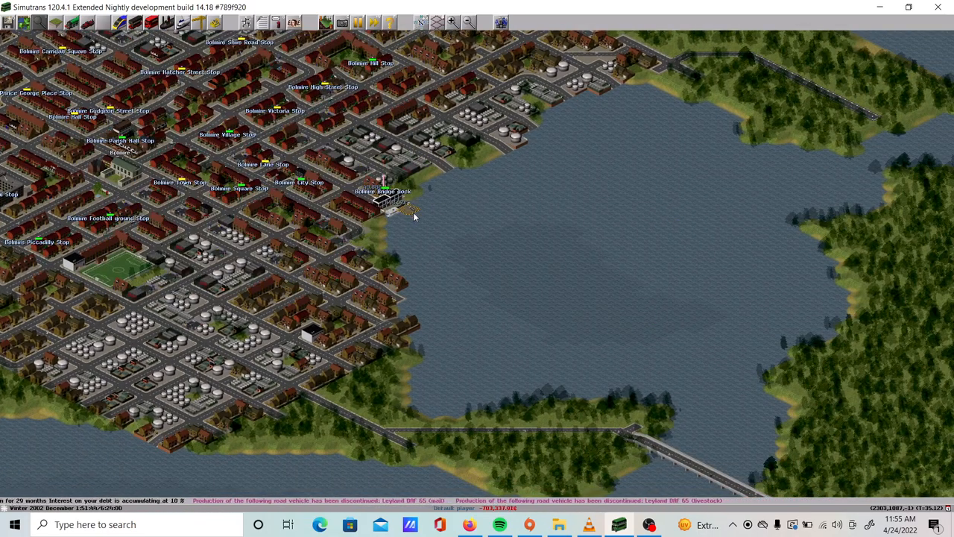
Compare Loch, P&O Pride and Stena HSS 1500 ferries in the Bolmire Bridge Dock shipyard
left_click(395, 209)
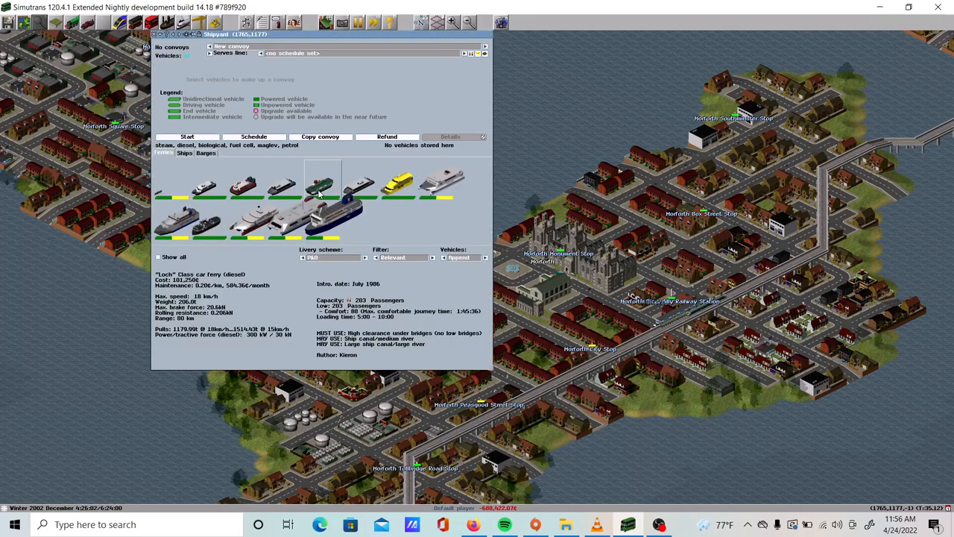
left_click(442, 179)
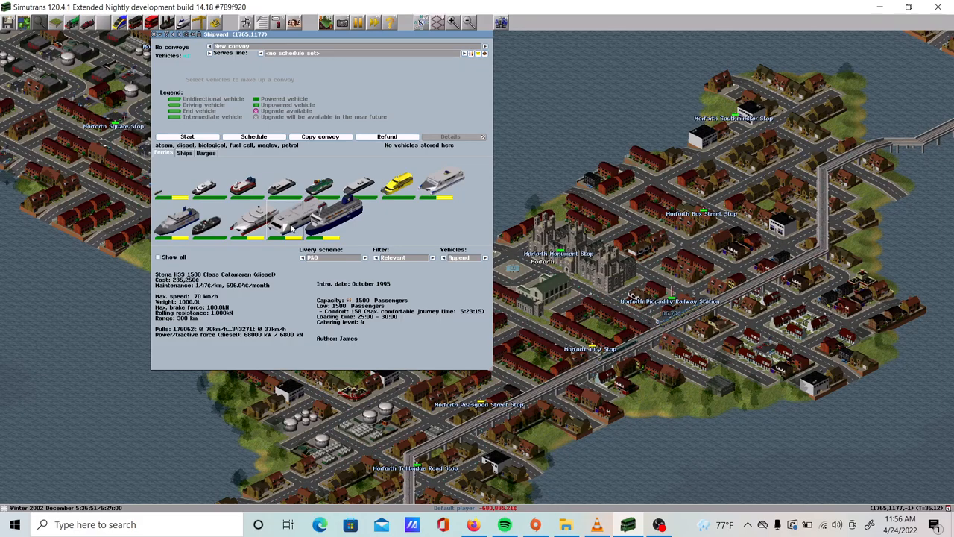
left_click(332, 220)
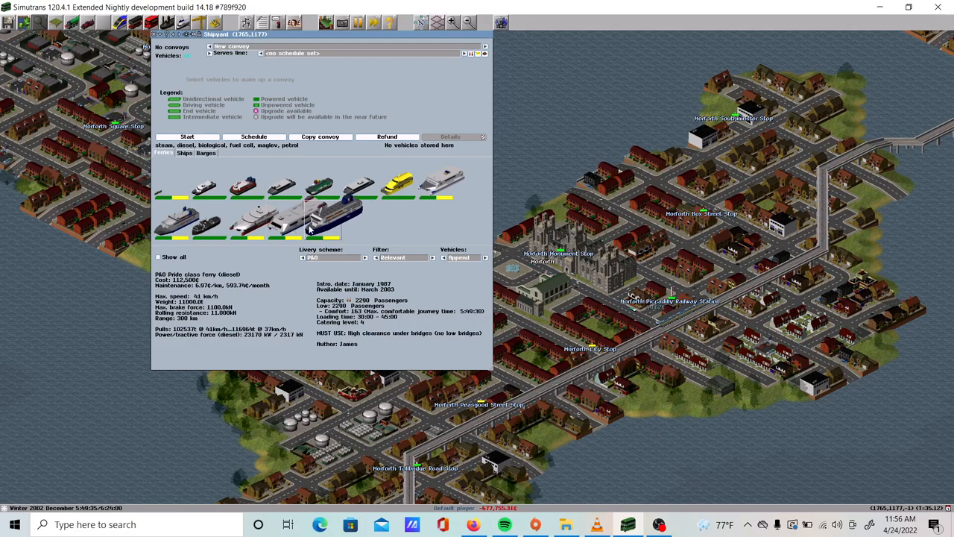
left_click(305, 216)
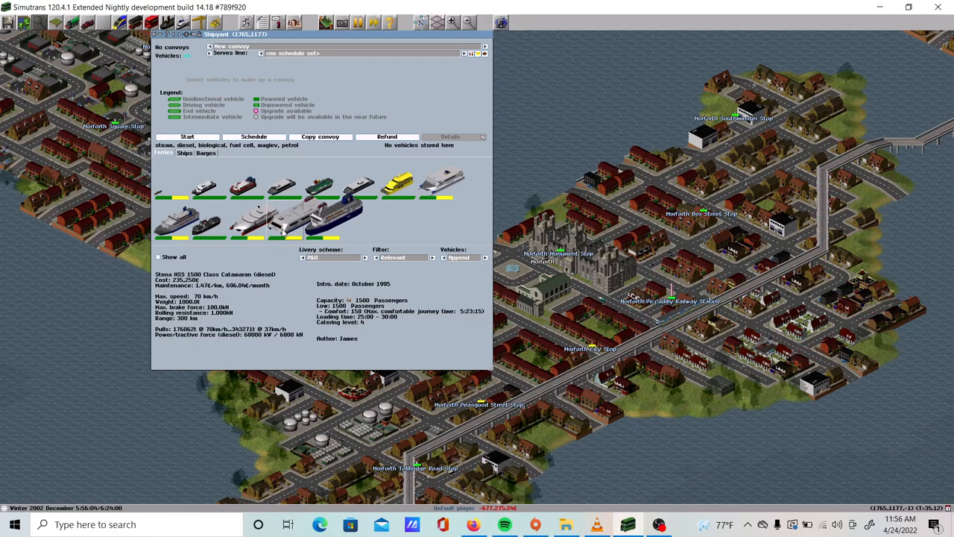